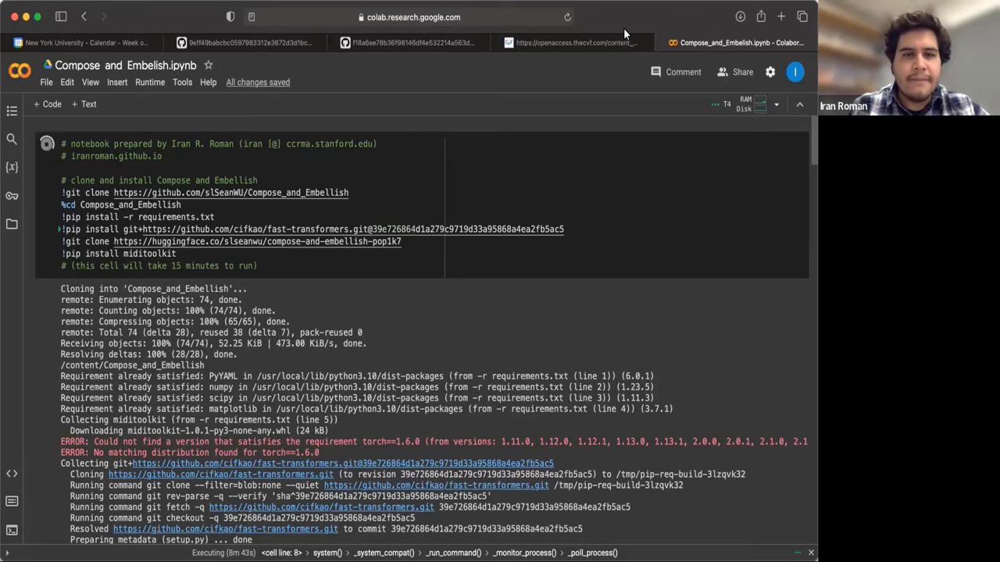
mouse_move(443, 177)
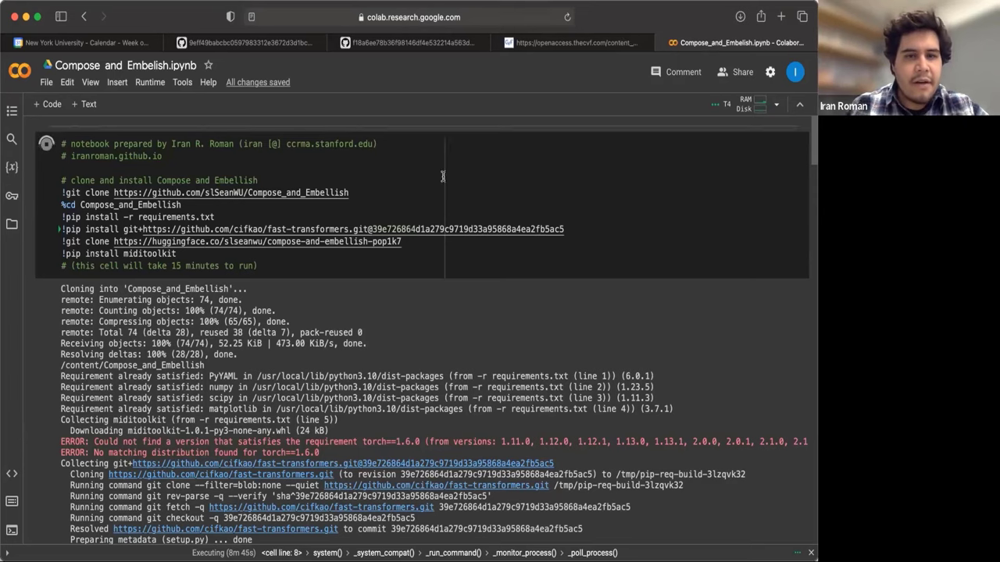
Step: Run the COMPOSE cell and follow its inference log until the 72-bar leadsheet finishes
click(257, 181)
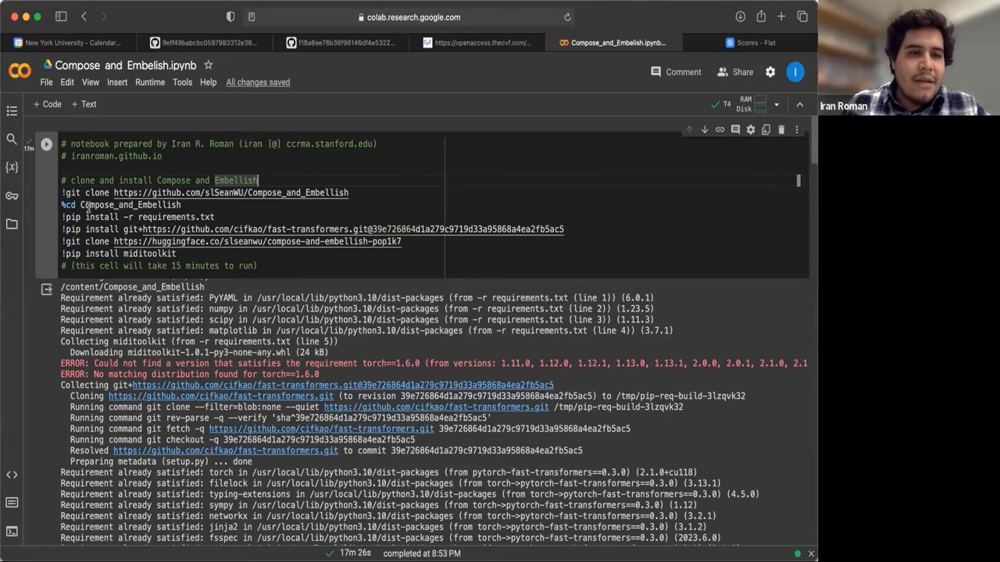
scroll(down, 3)
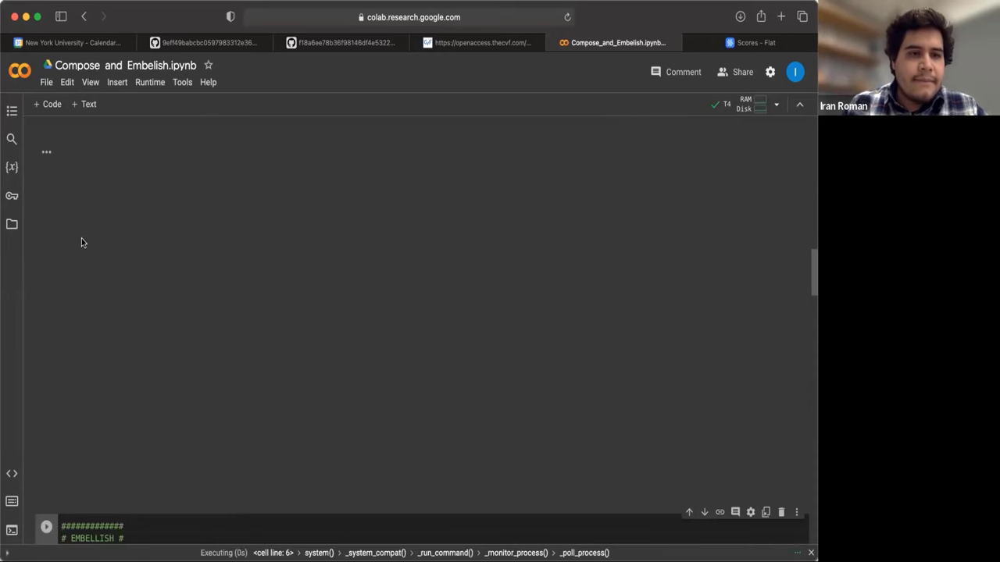
scroll(up, 3)
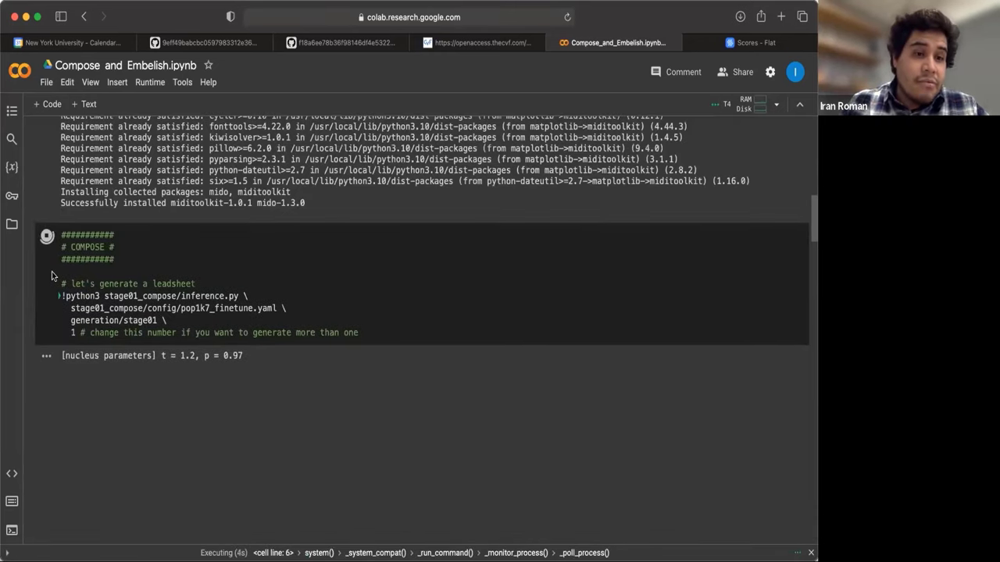
mouse_move(88, 272)
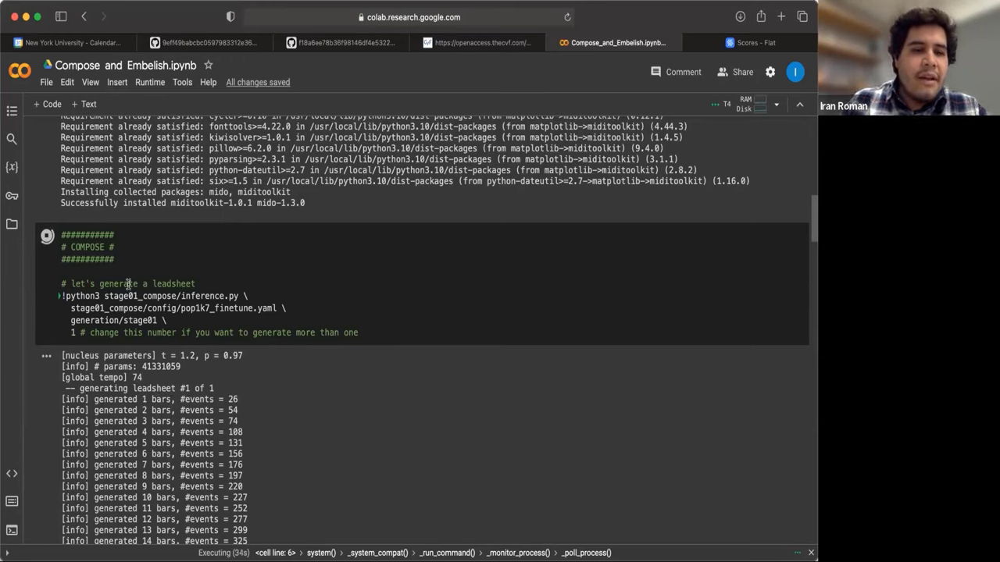
scroll(down, 3)
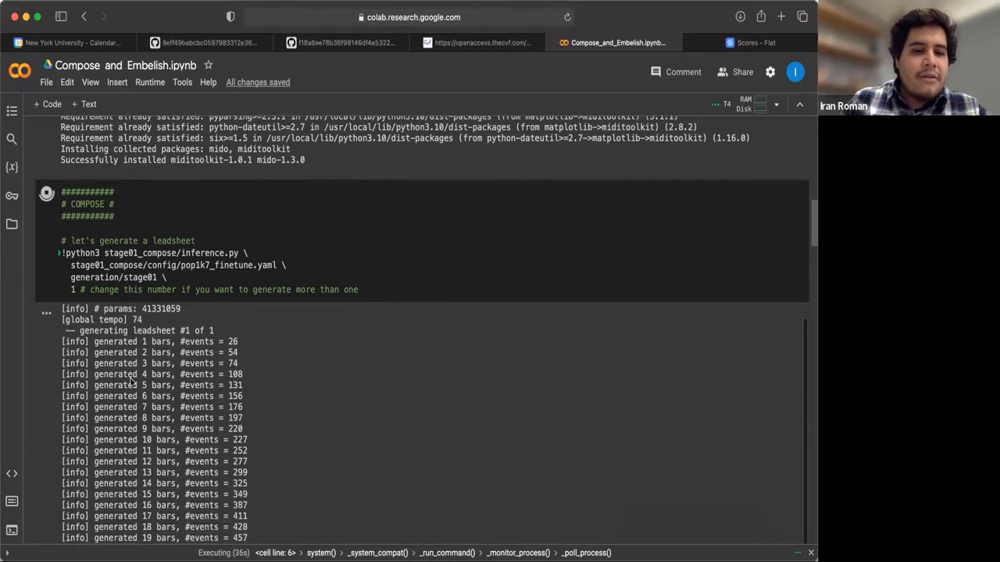
scroll(down, 3)
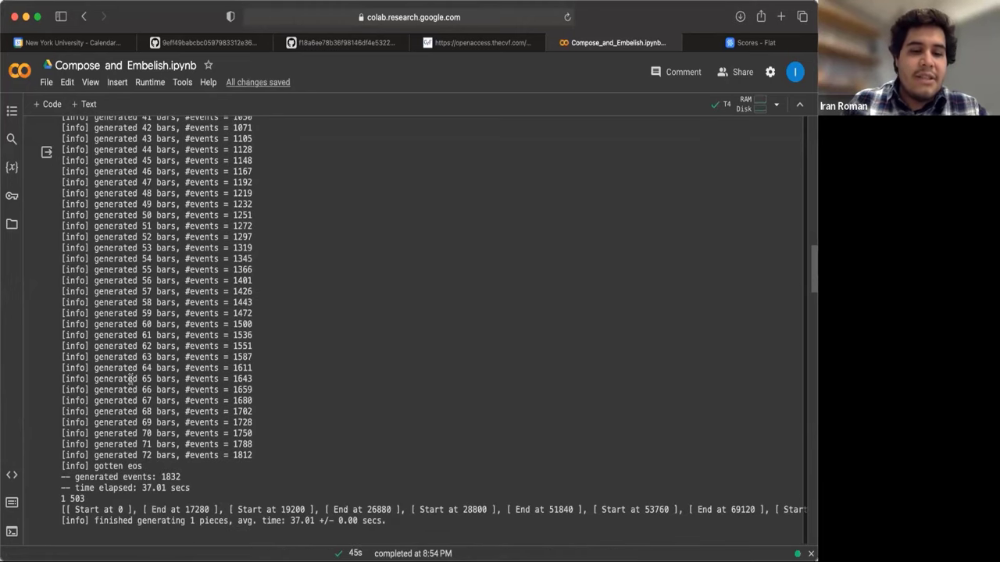
mouse_move(113, 412)
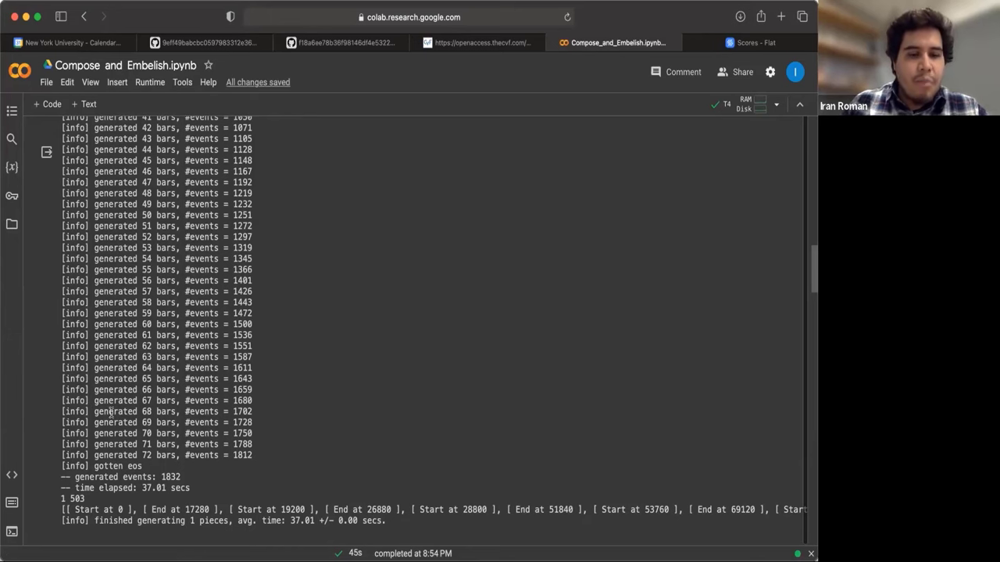
mouse_move(41, 370)
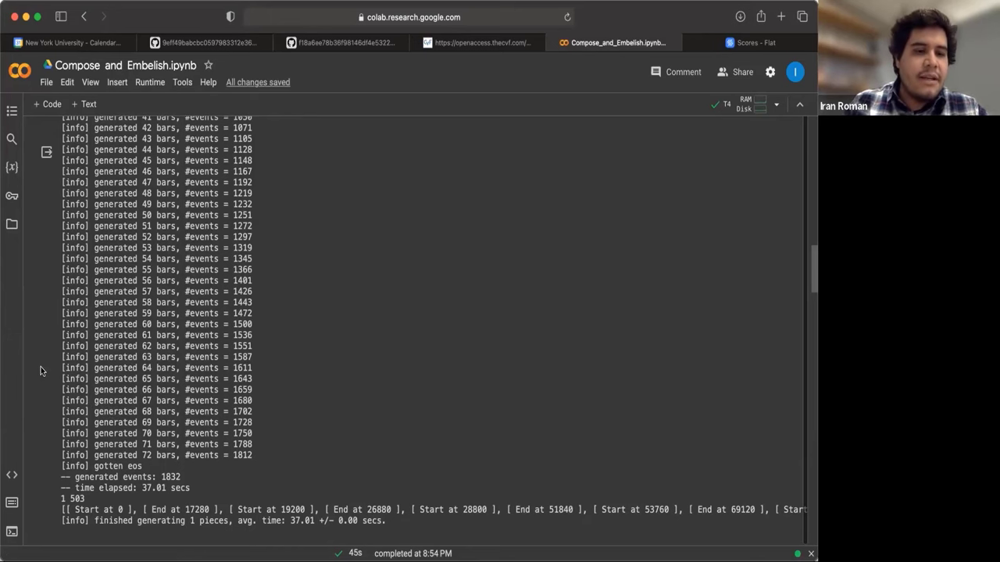
scroll(up, 3)
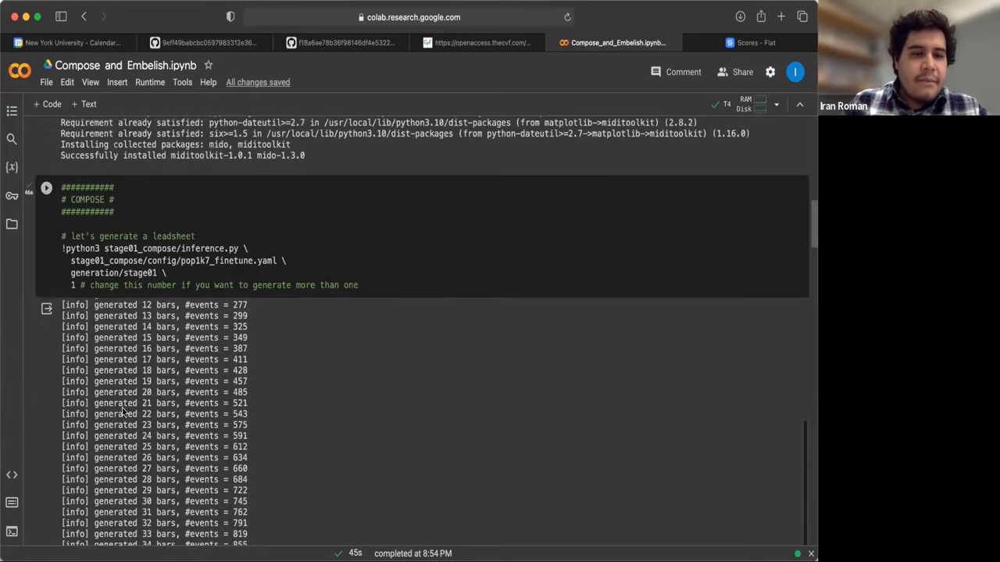
scroll(up, 3)
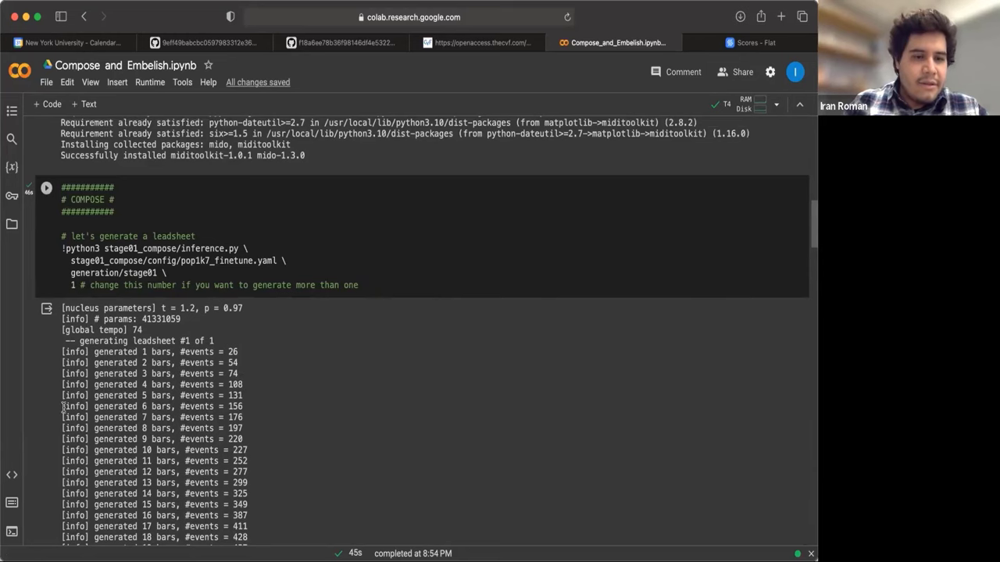
scroll(down, 3)
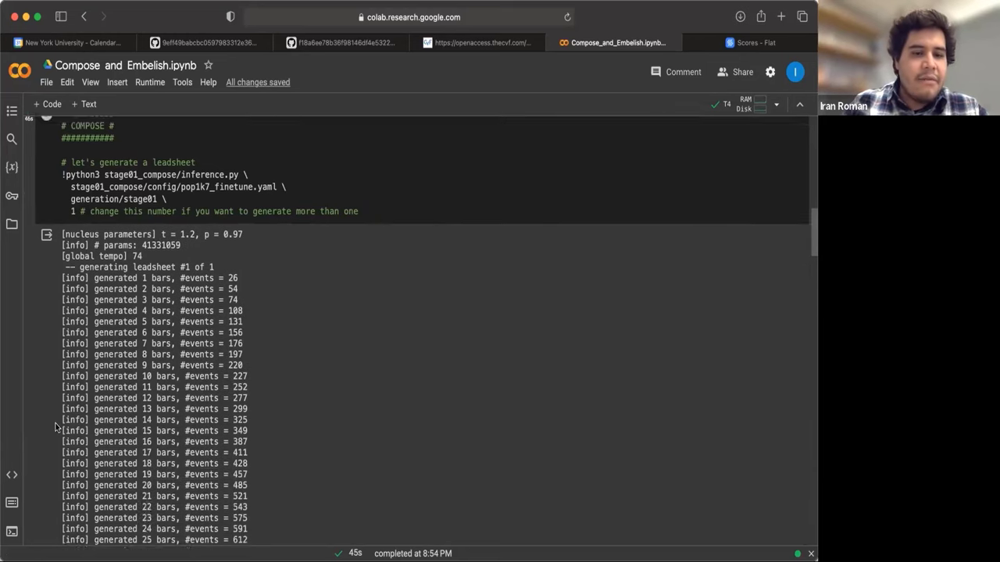
scroll(down, 3)
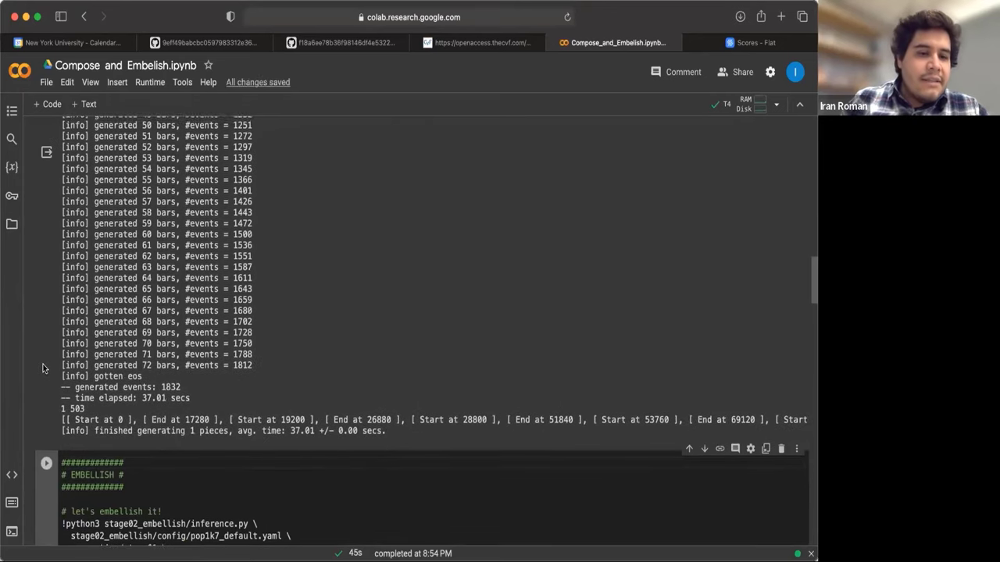
Step: Run the EMBELLISH cell and watch the stage02 bar-by-bar generation log fill in
scroll(up, 3)
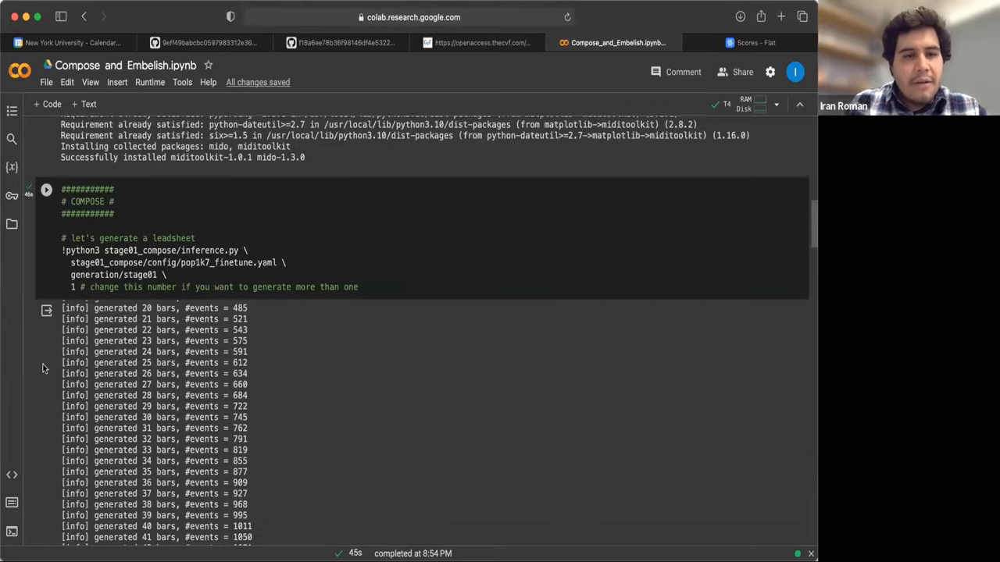
scroll(down, 3)
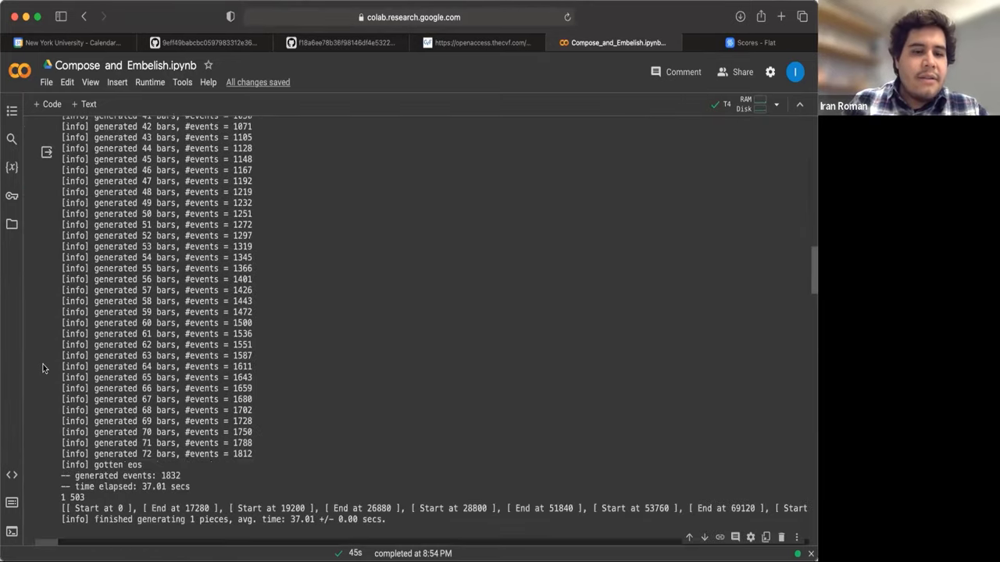
scroll(down, 3)
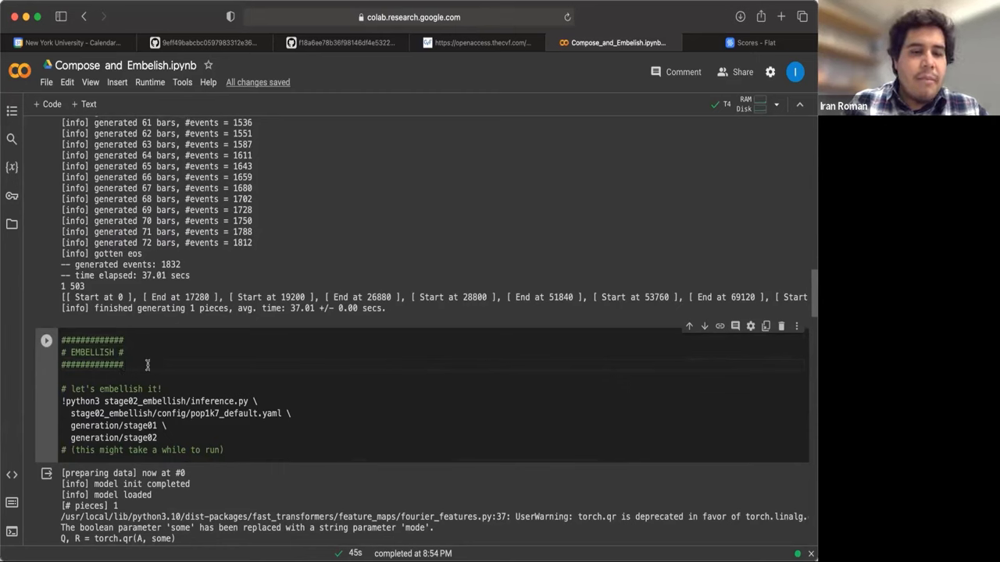
scroll(down, 3)
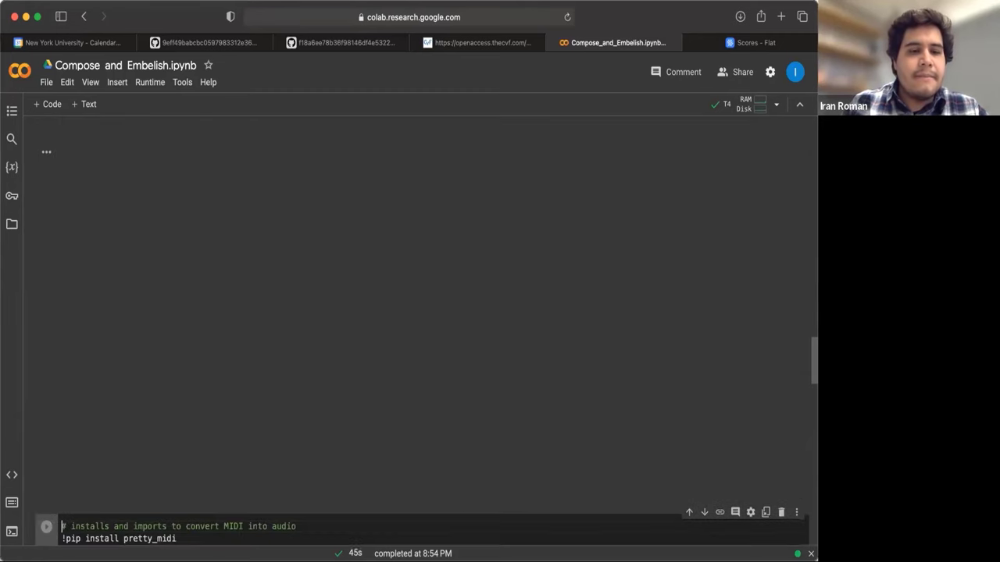
click(47, 526)
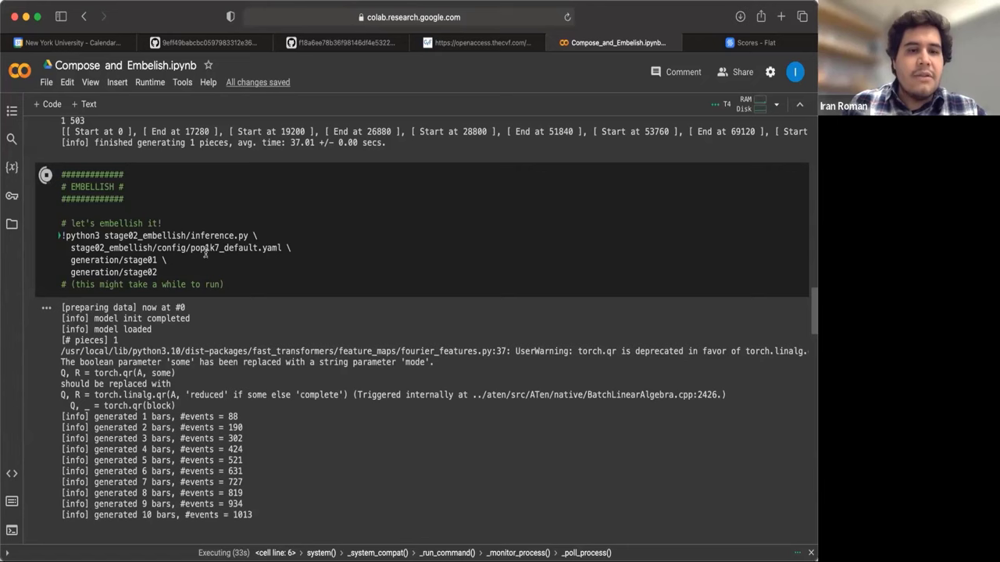
mouse_move(206, 262)
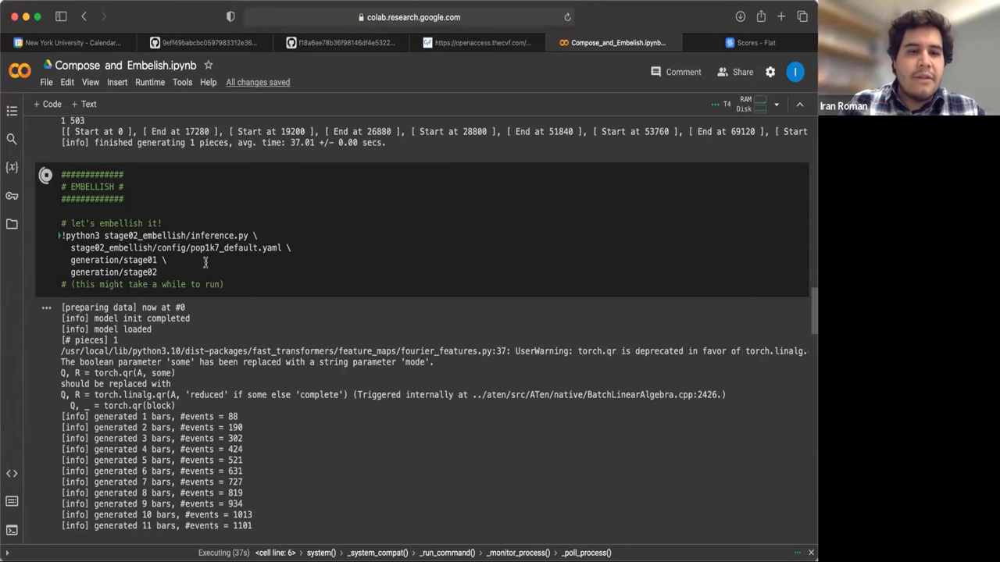
scroll(down, 3)
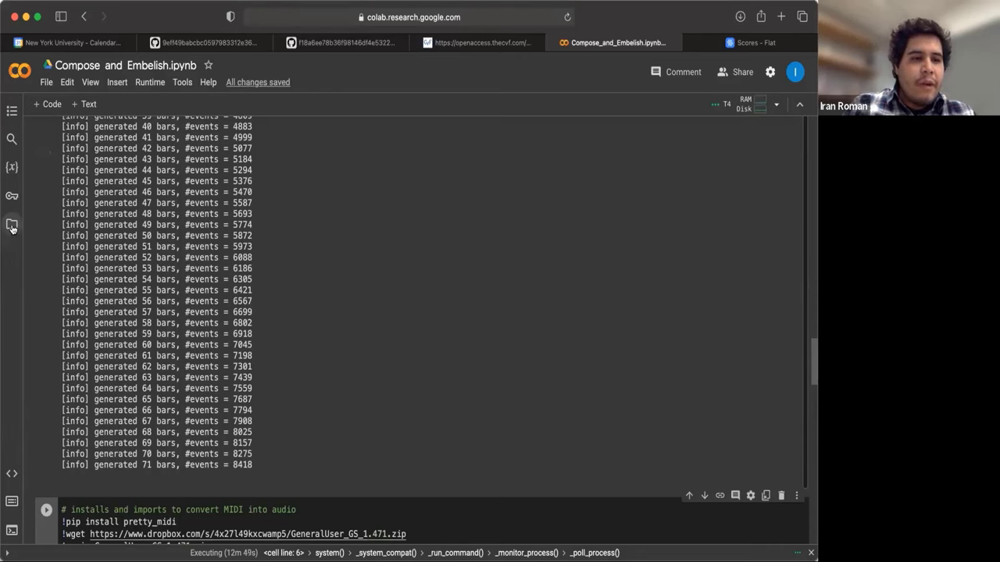
mouse_move(12, 225)
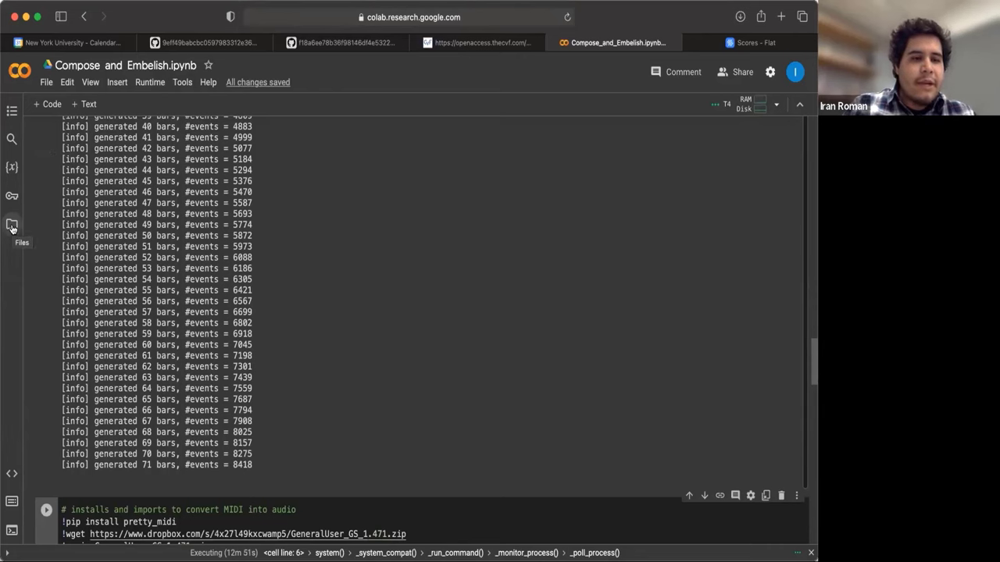
Step: Expand Compose_and_Embellish > generation > stage01 and stage02 in the Files sidebar to confirm the MIDI outputs
click(13, 225)
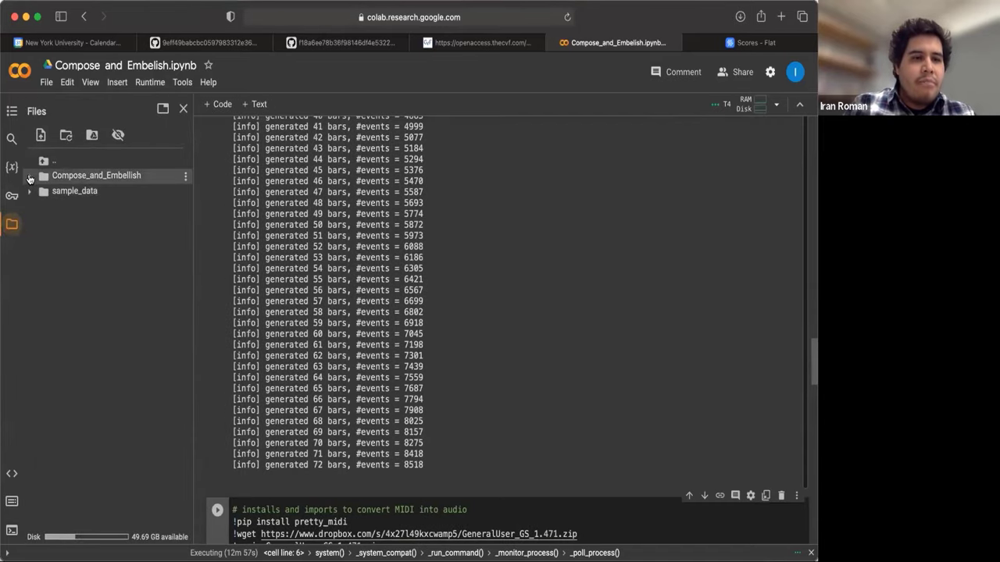
click(29, 175)
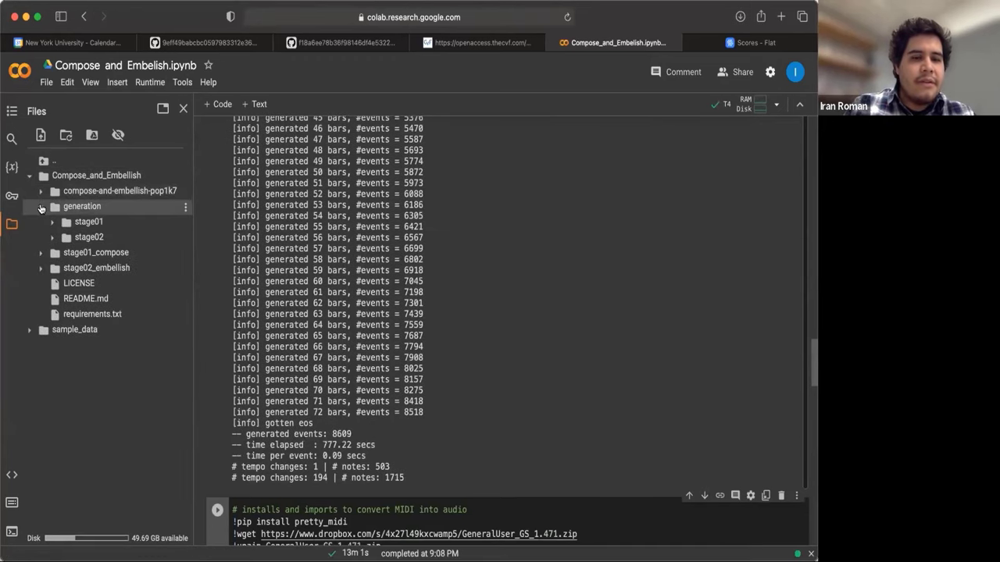
click(40, 206)
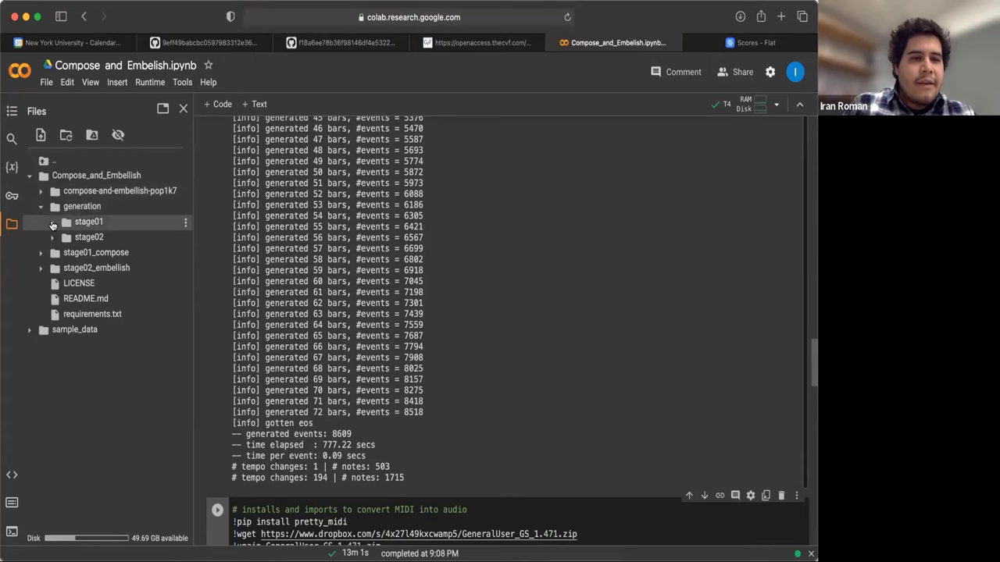
click(51, 222)
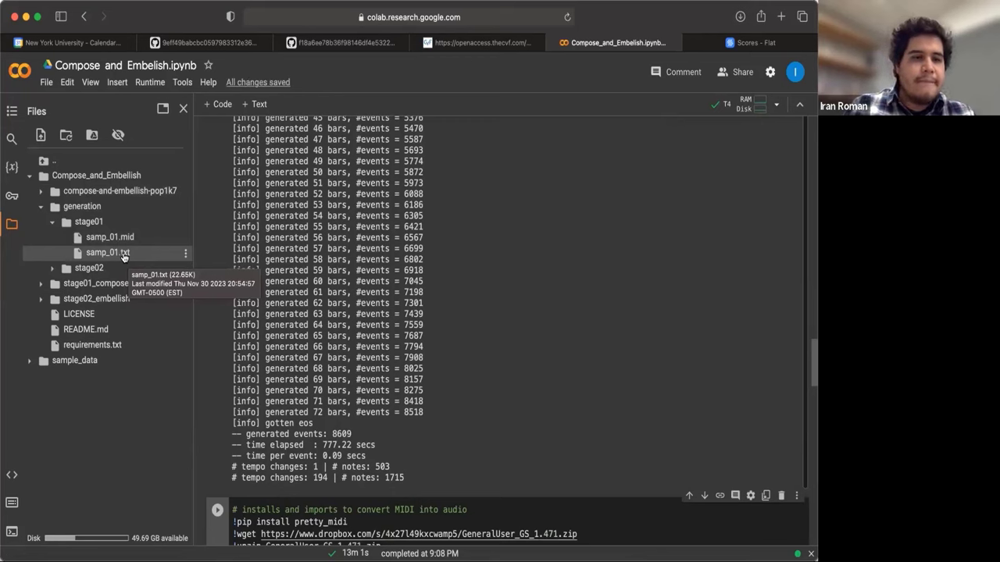
click(52, 221)
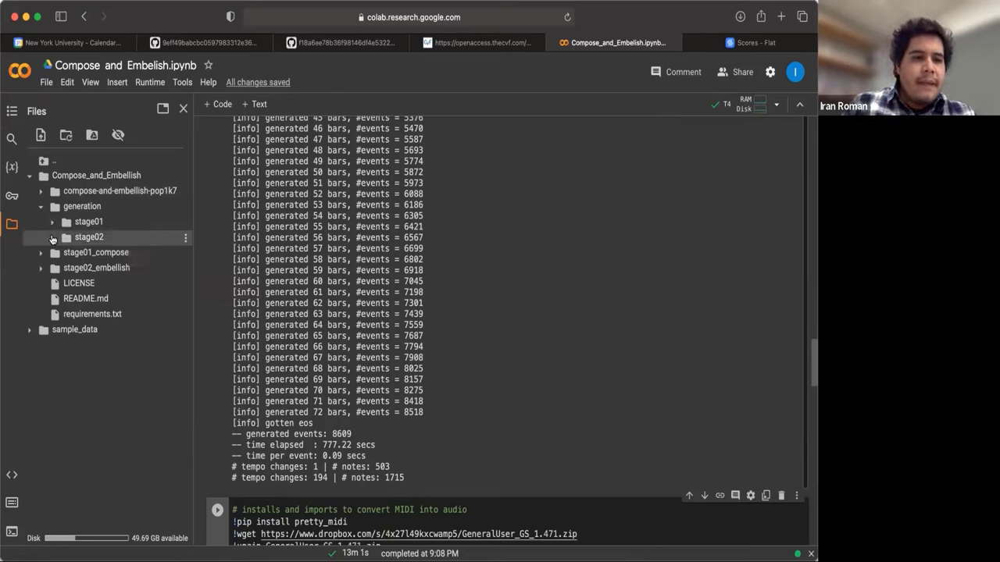
click(52, 237)
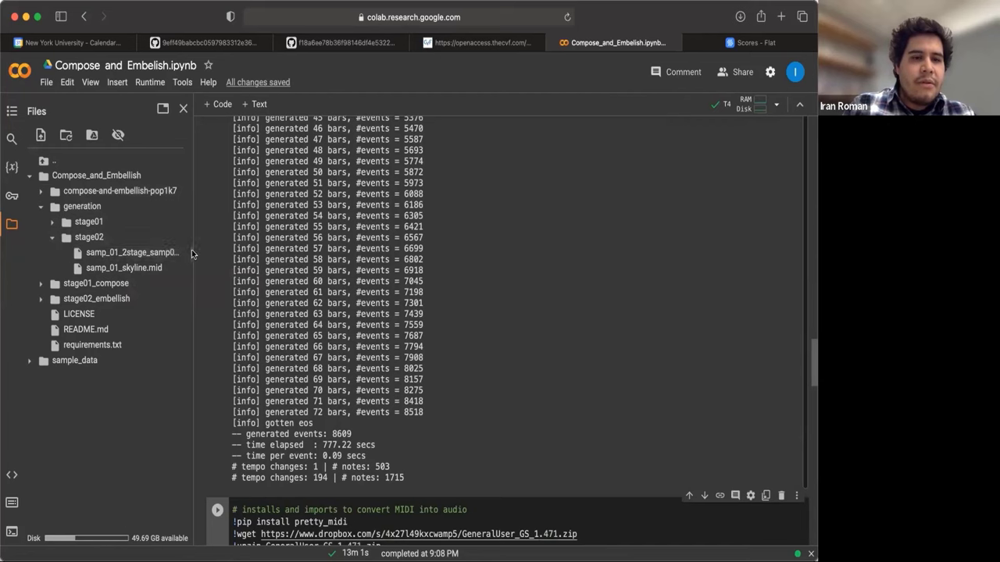
mouse_move(231, 255)
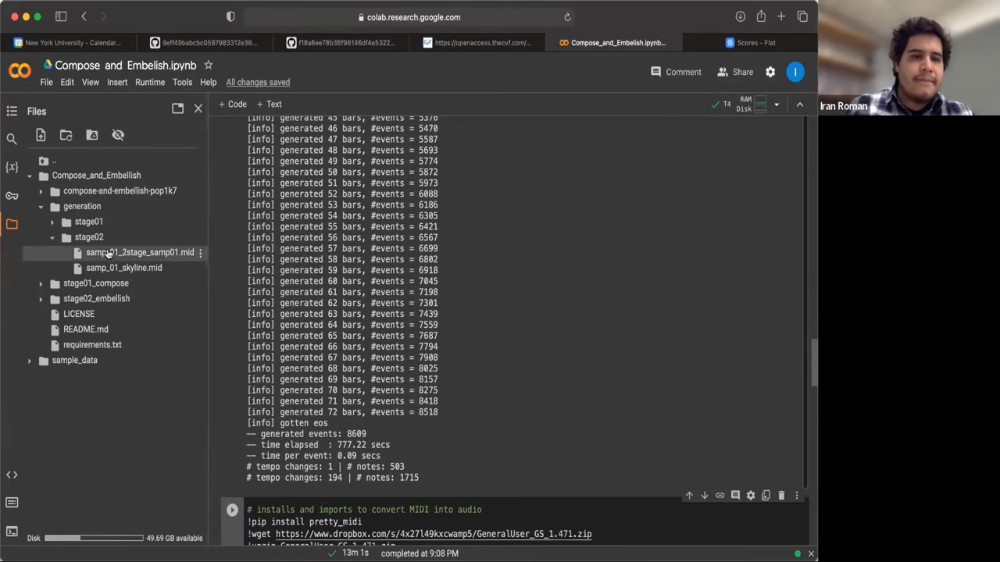
mouse_move(139, 253)
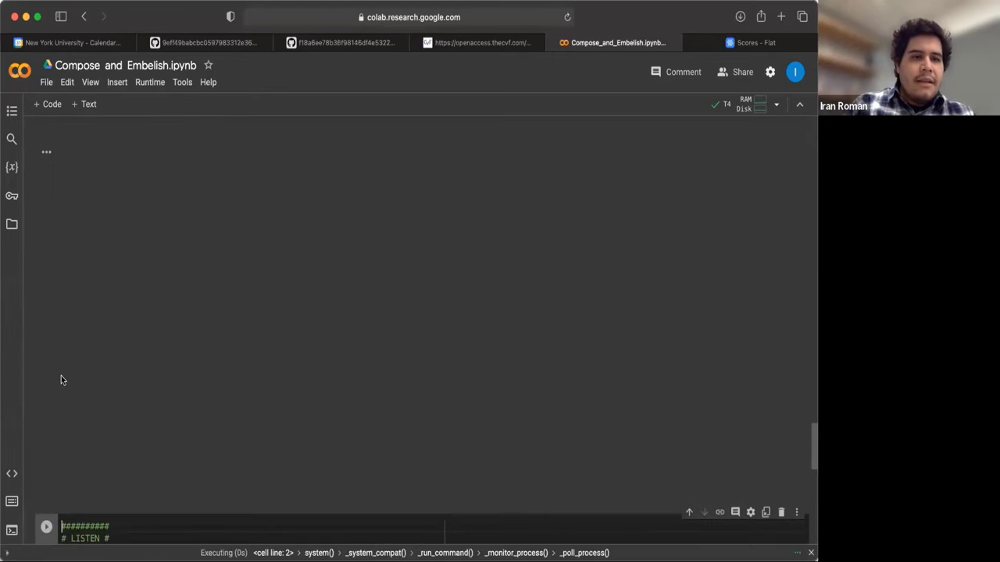
Step: Wait for the pretty_midi and FluidSynth apt install to finish and move to the LISTEN cell
scroll(up, 3)
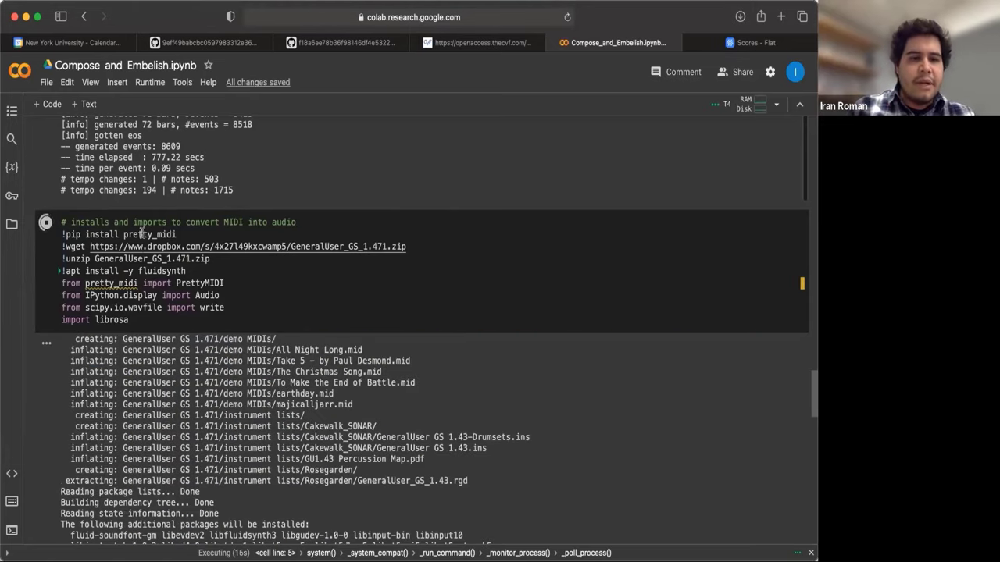
mouse_move(138, 246)
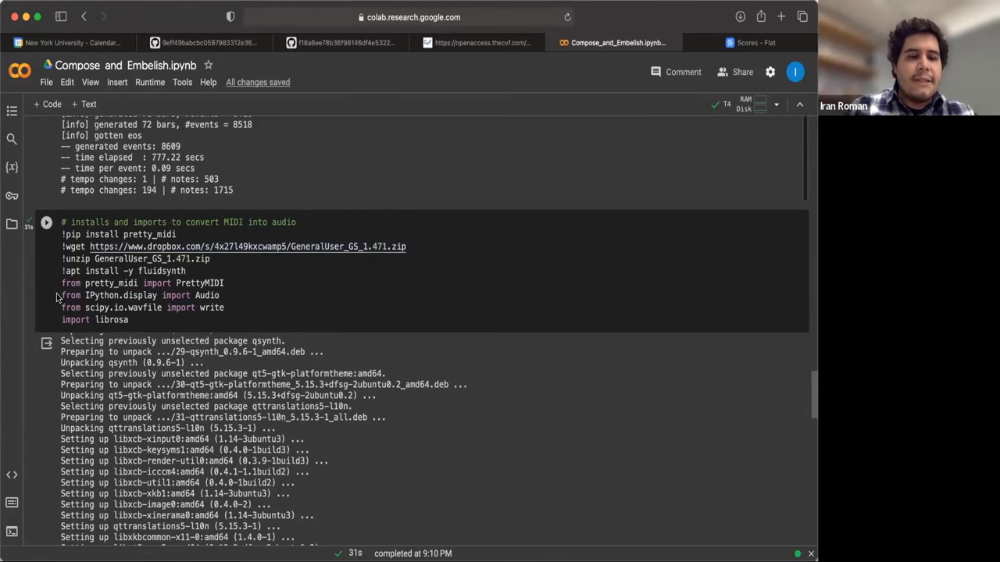
scroll(down, 3)
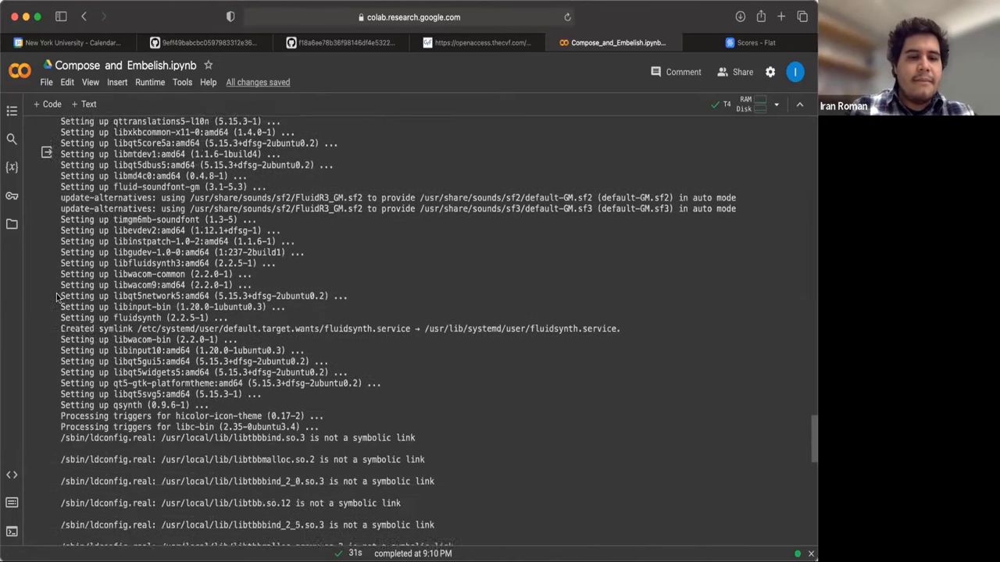
scroll(down, 3)
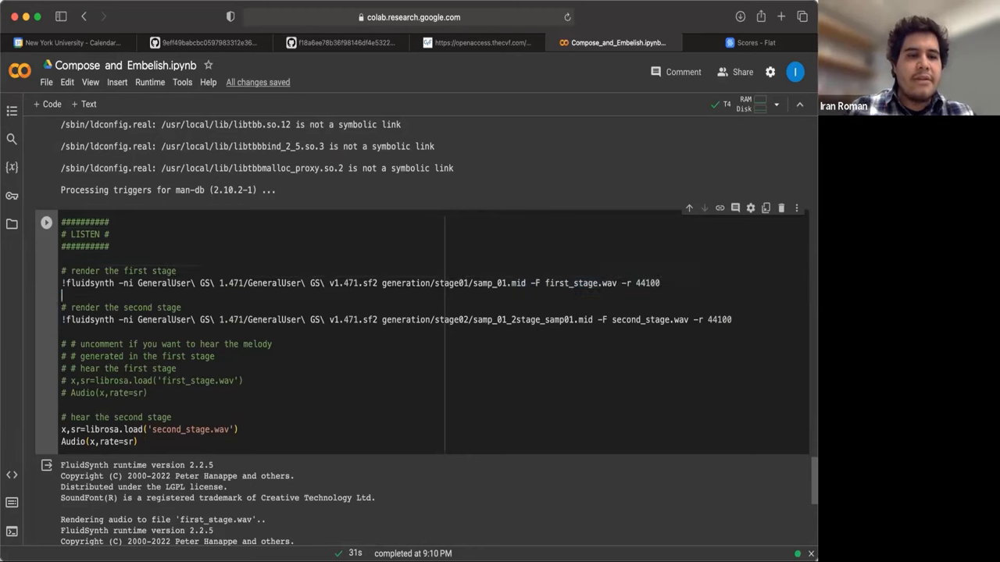
drag(61, 306, 731, 319)
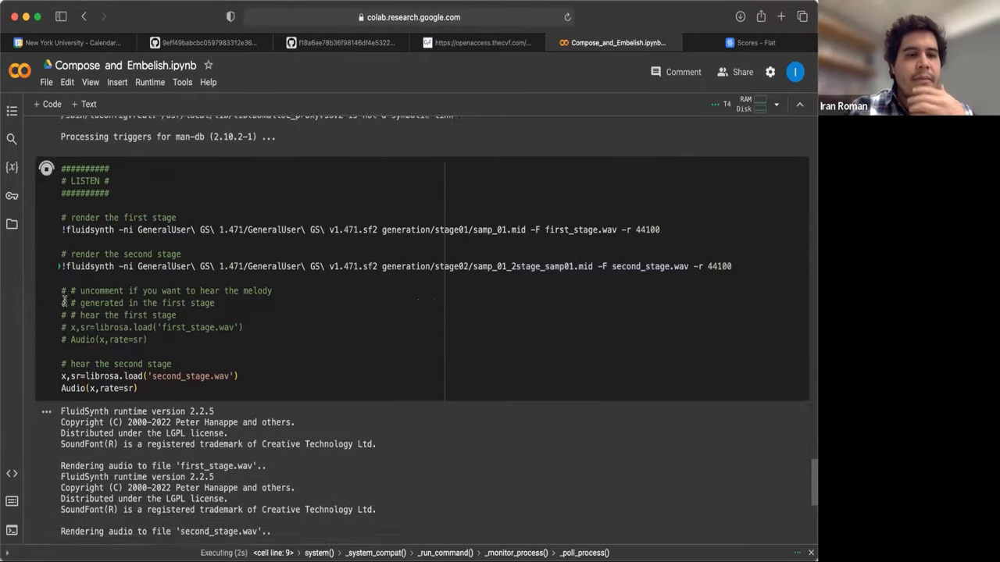
Step: Follow the LISTEN cell rendering first_stage.wav and second_stage.wav with fluidsynth
scroll(up, 3)
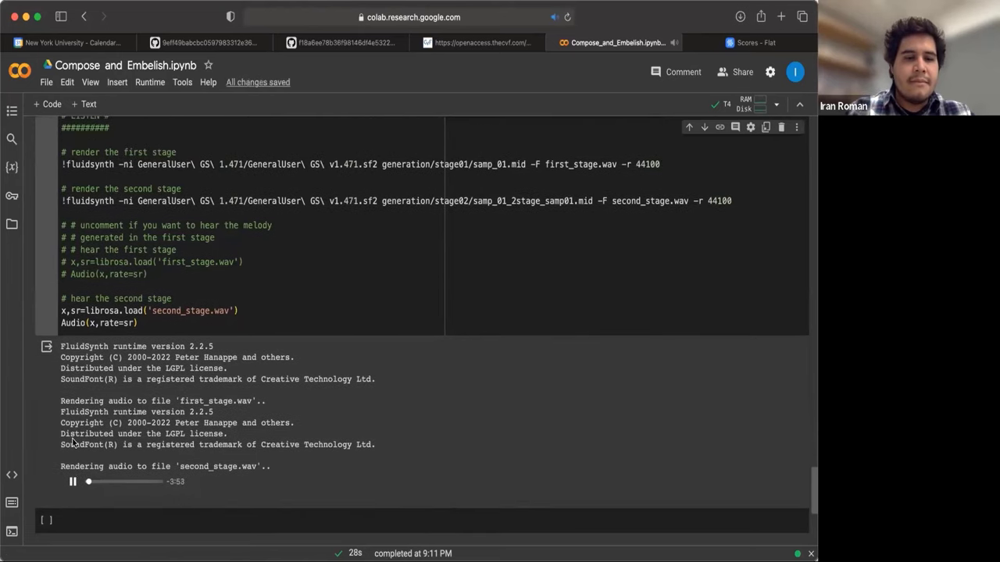
scroll(down, 3)
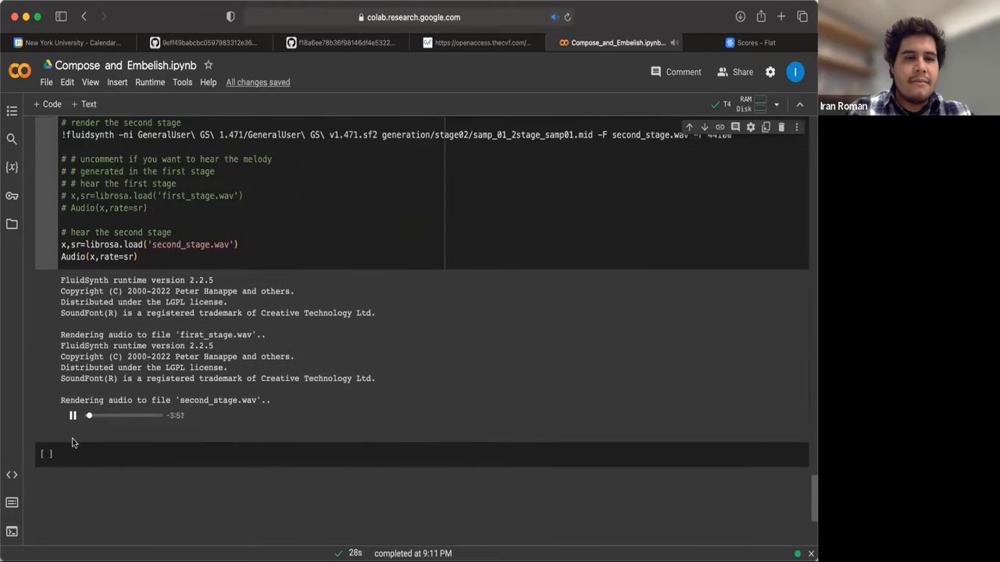
scroll(up, 3)
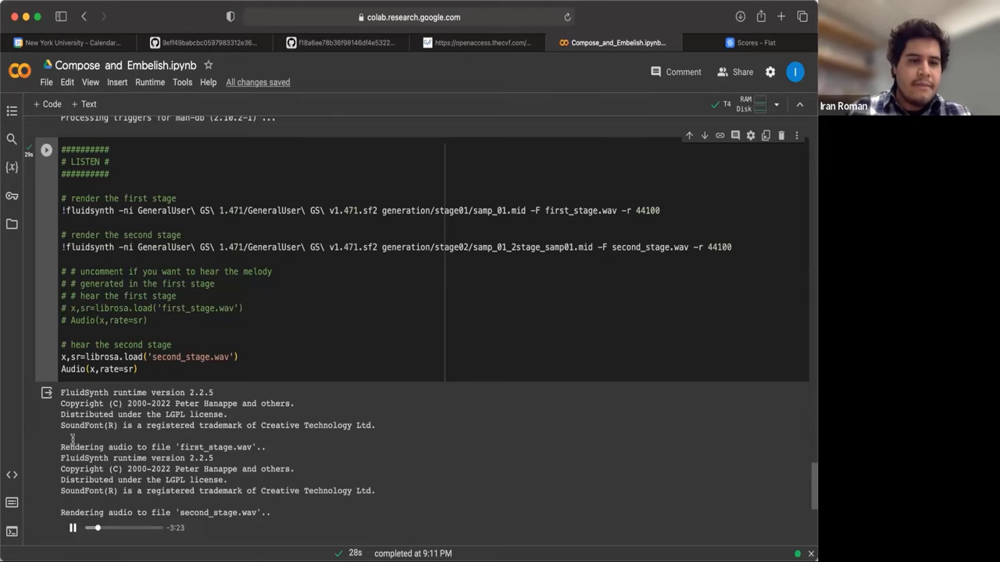
scroll(up, 3)
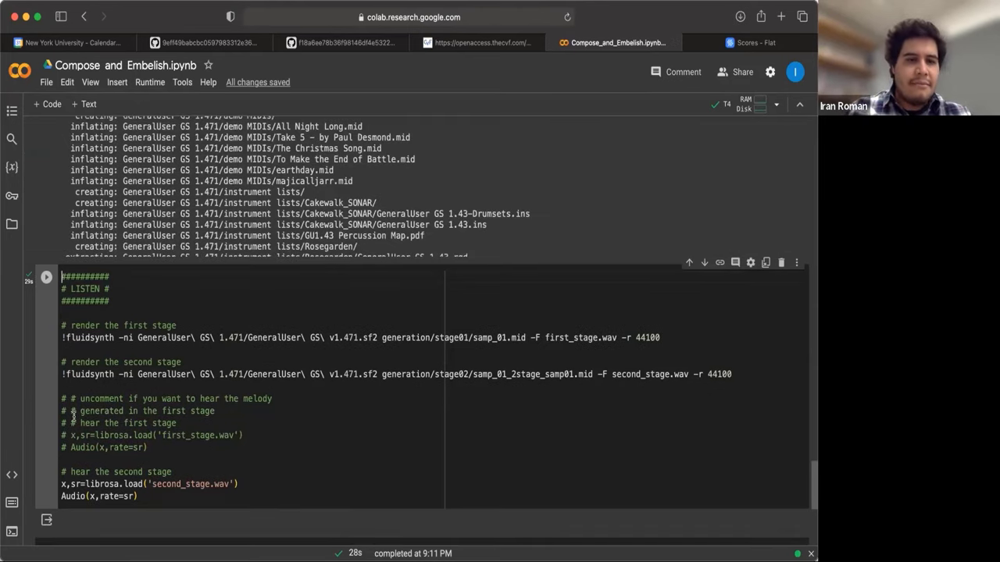
scroll(down, 3)
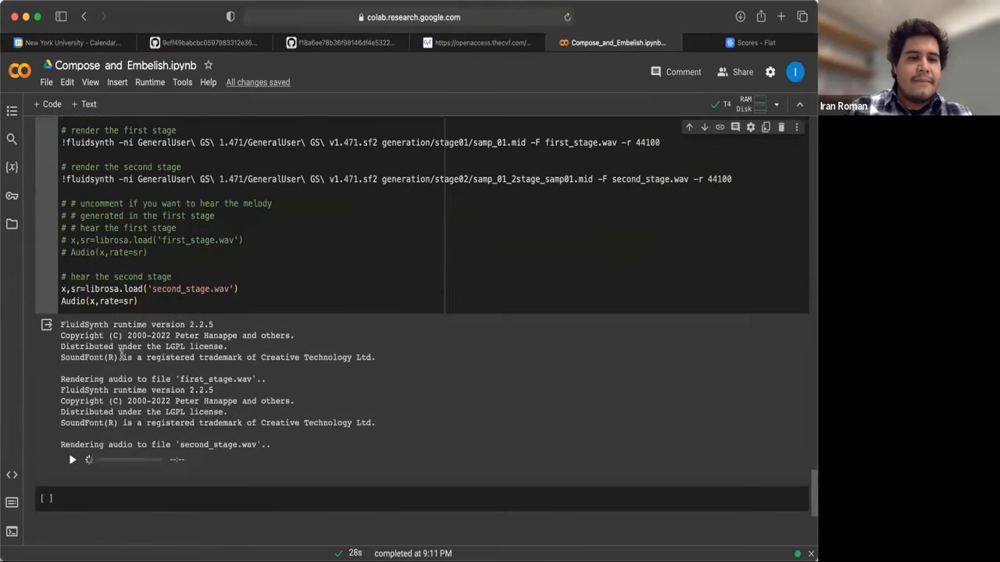
scroll(up, 3)
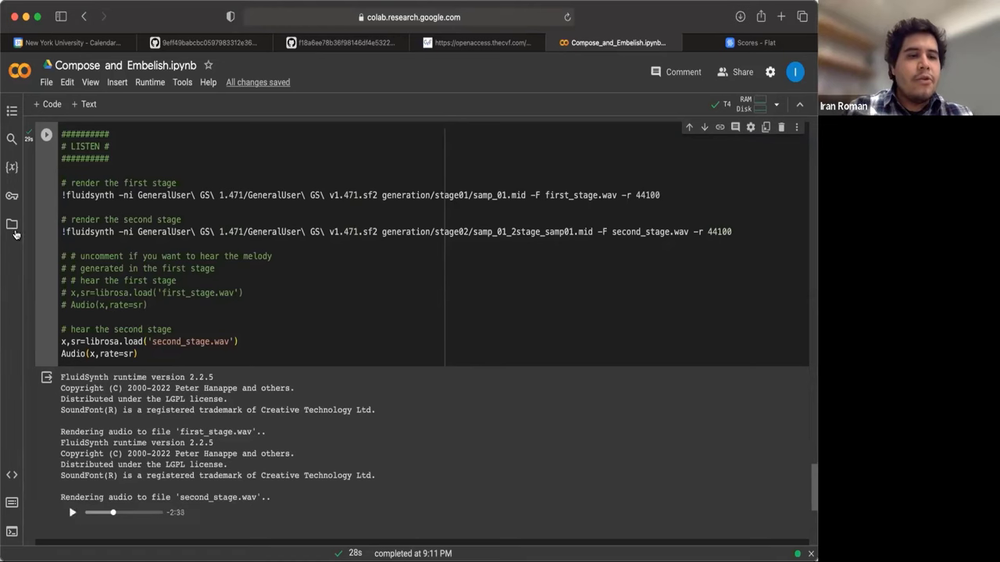
mouse_move(13, 225)
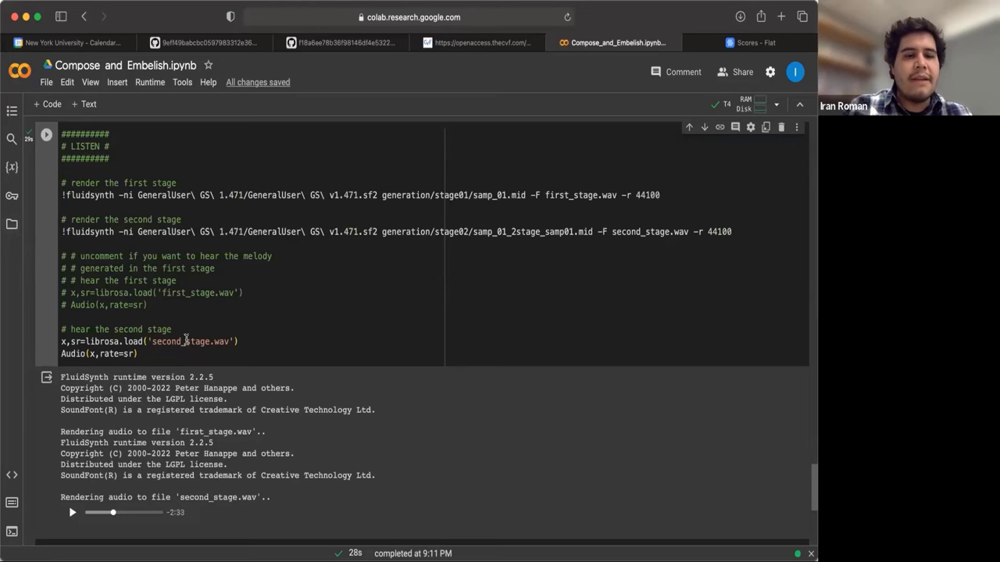
mouse_move(12, 225)
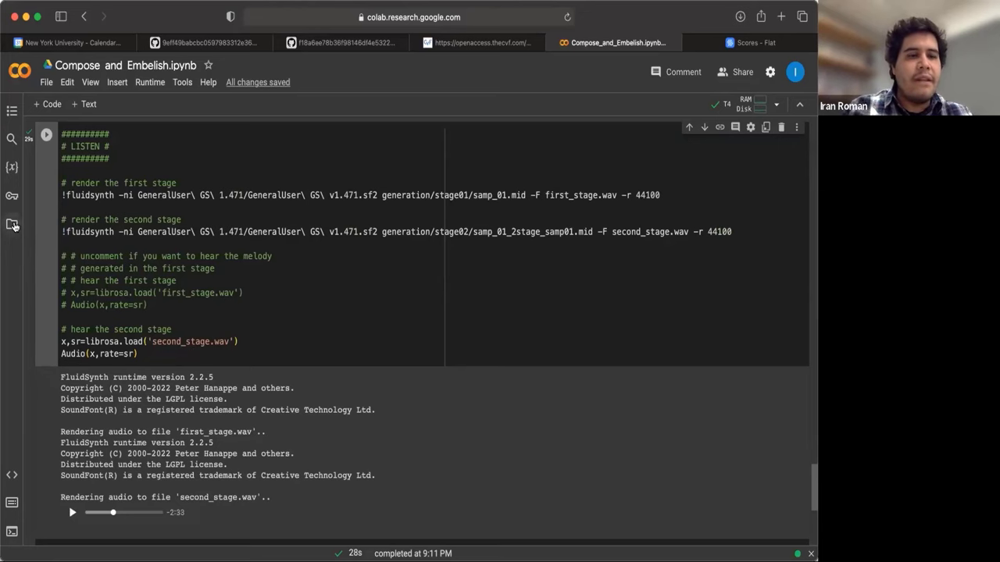
Step: Show the Files sidebar listing the WAV outputs and download the second-stage file
click(12, 225)
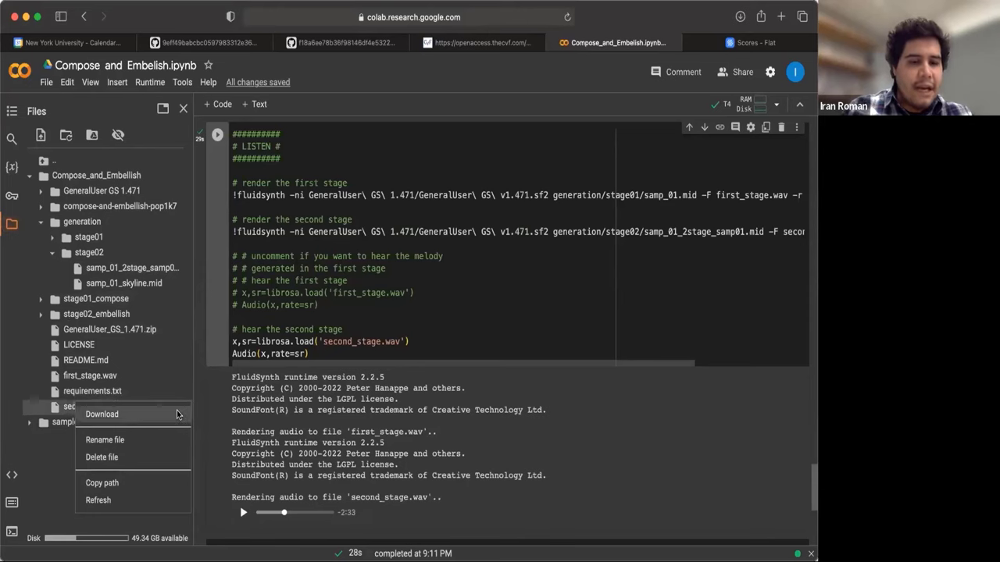
mouse_move(203, 407)
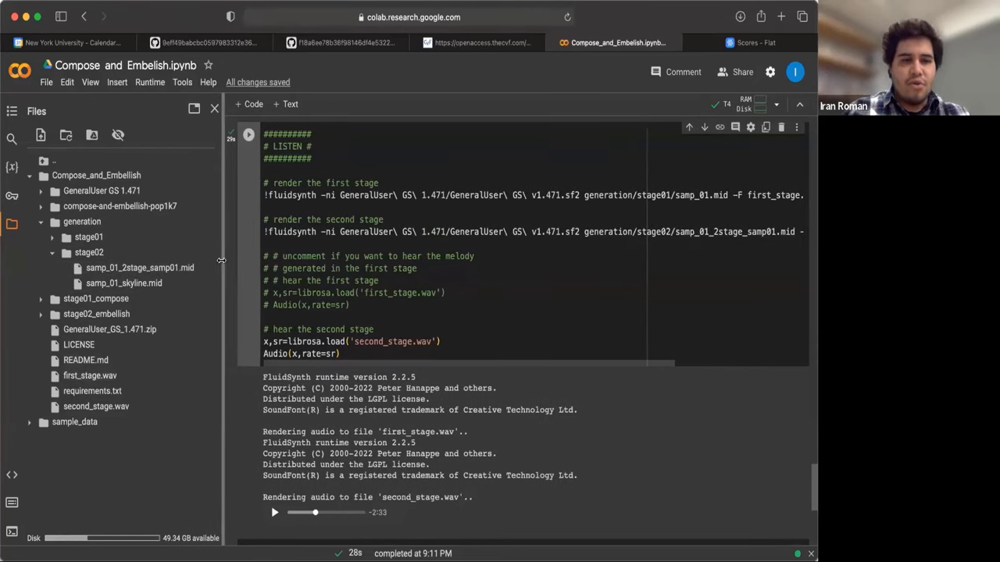
click(82, 222)
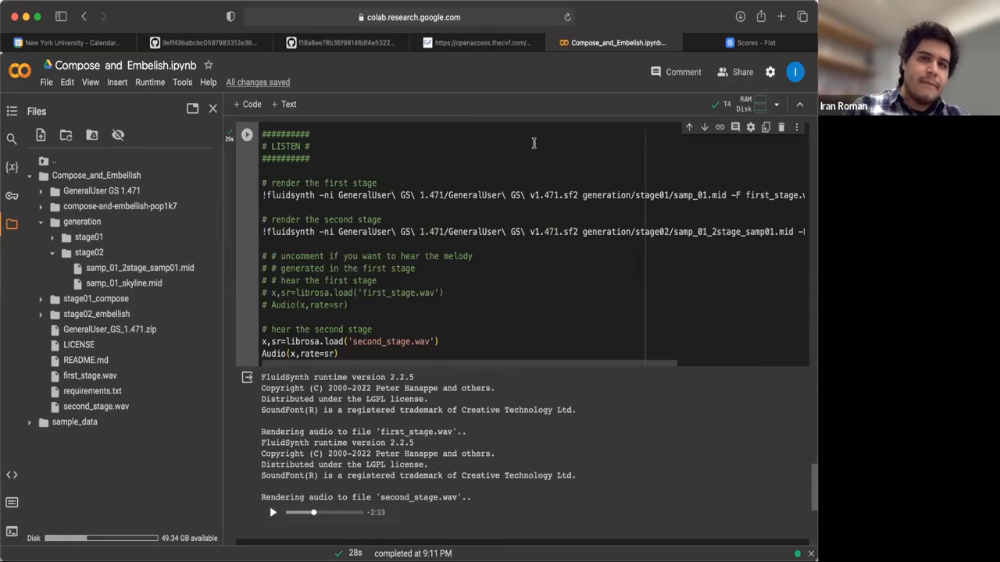
mouse_move(756, 43)
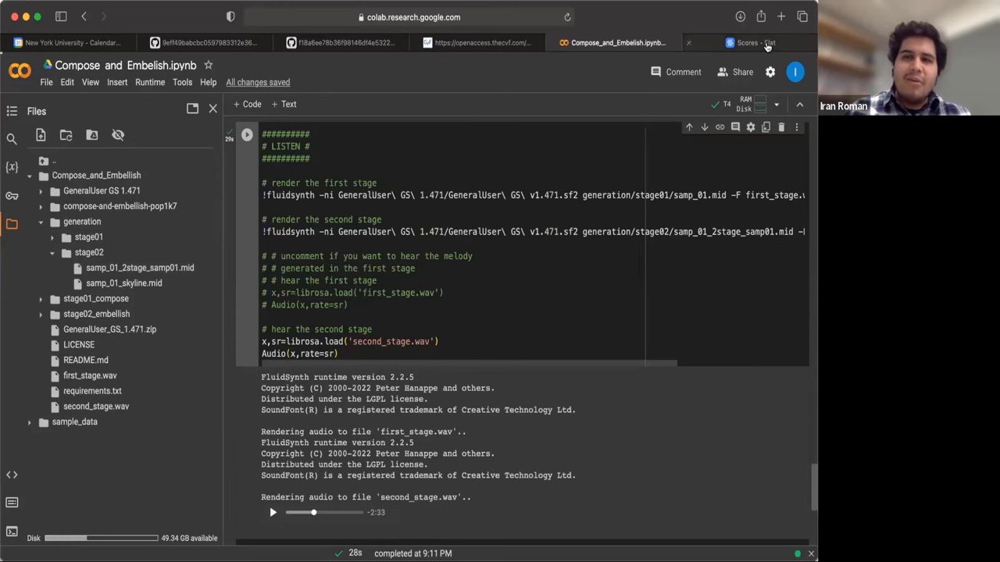
mouse_move(747, 46)
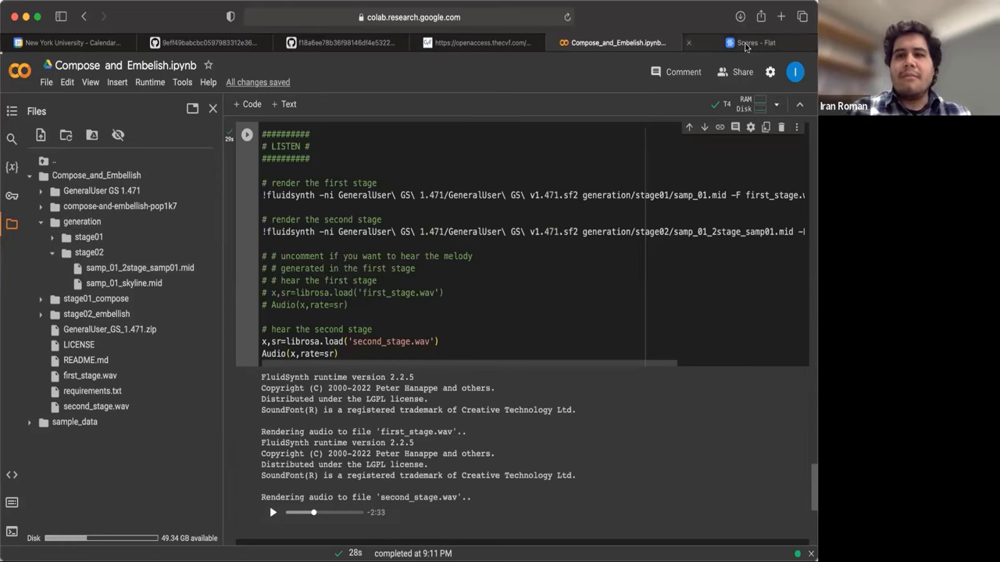
Step: Switch to the Flat.io scores page to import samp_01_2stage_samp01.mid
click(753, 42)
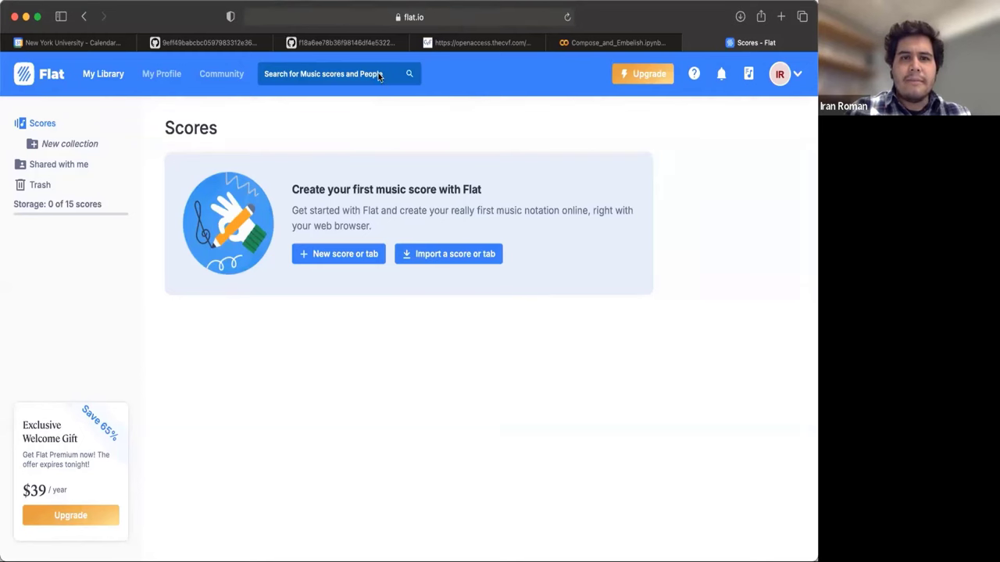
mouse_move(250, 8)
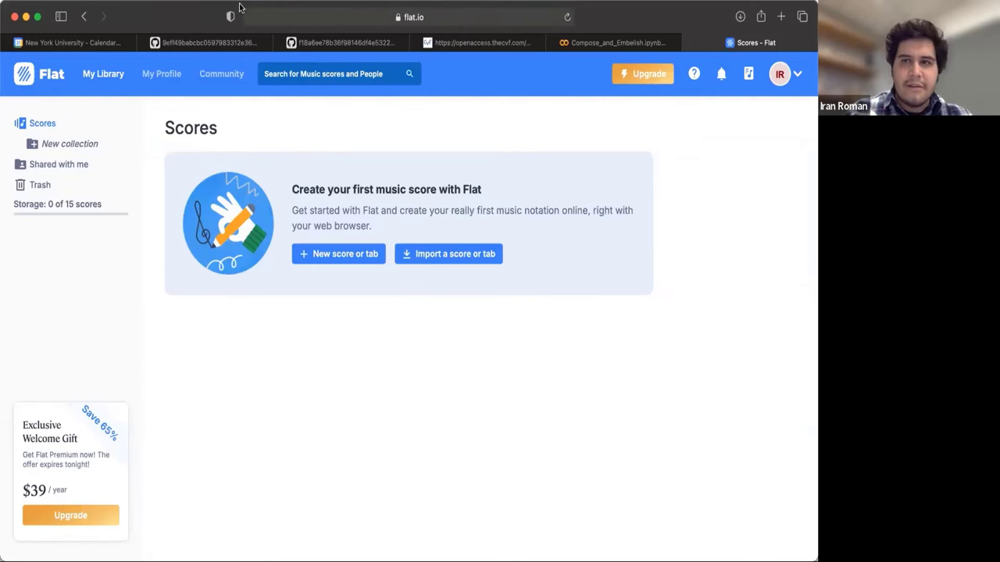
mouse_move(264, 14)
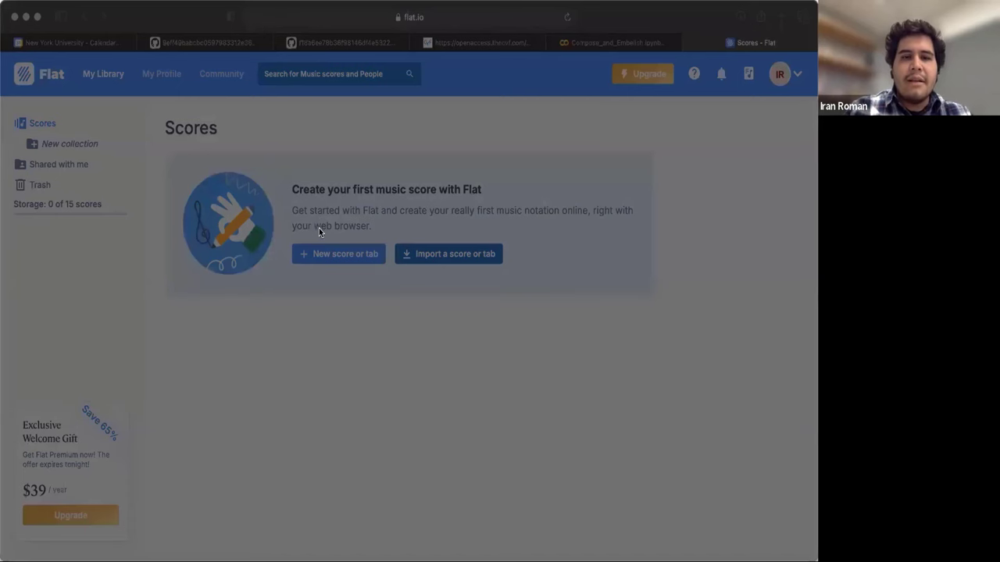
mouse_move(598, 406)
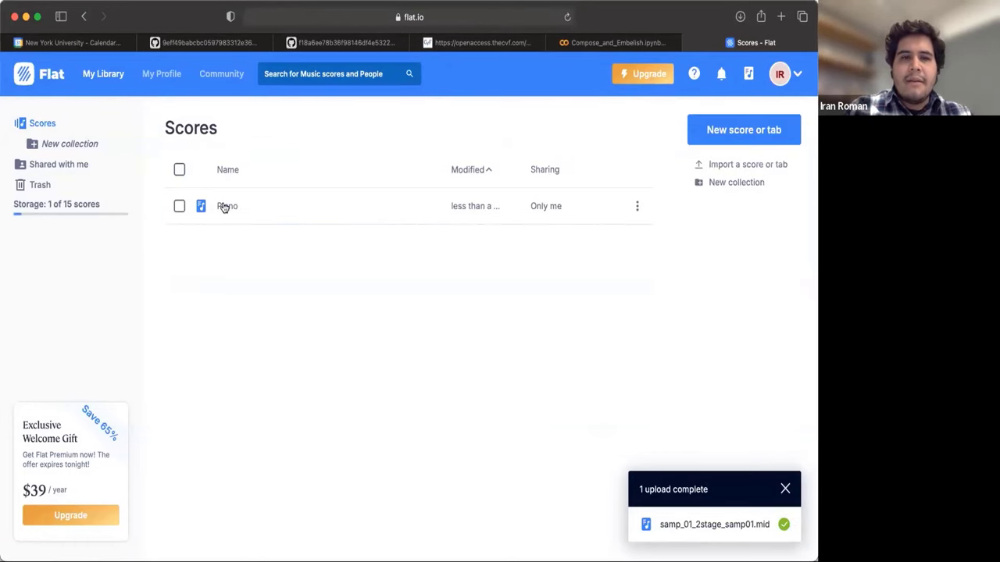
Step: Play the imported Piano score in Flat.io and scroll through its measures
click(228, 206)
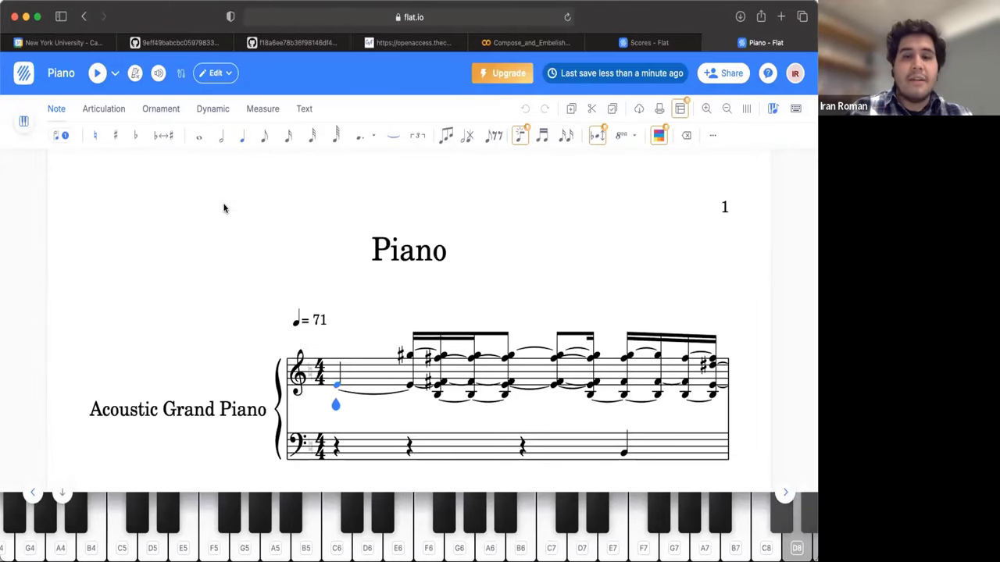
mouse_move(420, 97)
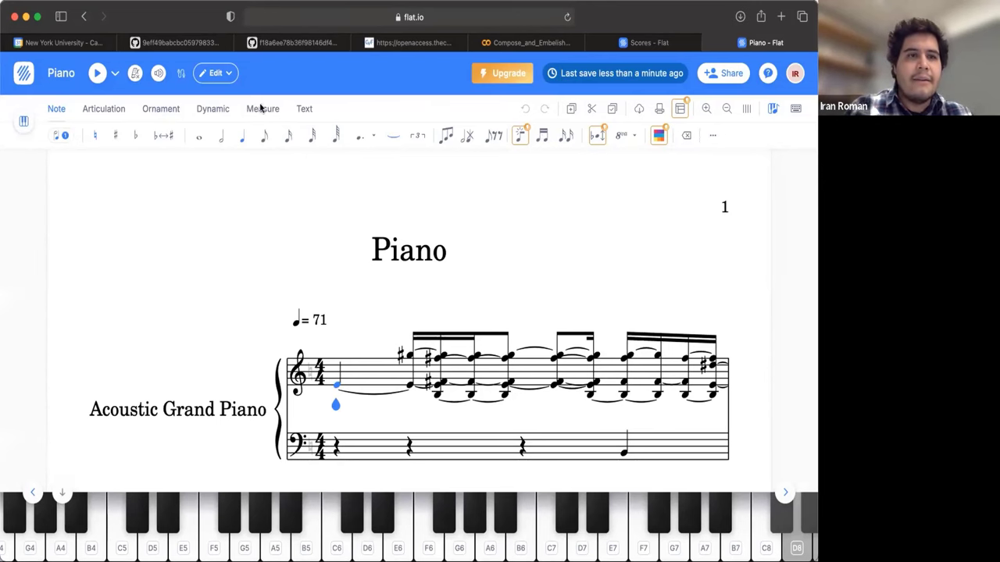
mouse_move(97, 74)
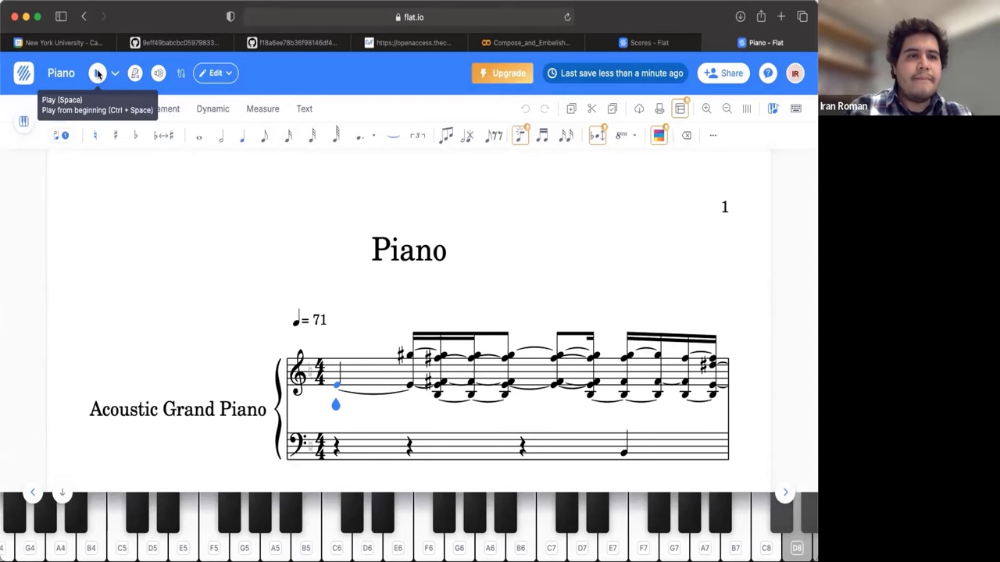
click(97, 73)
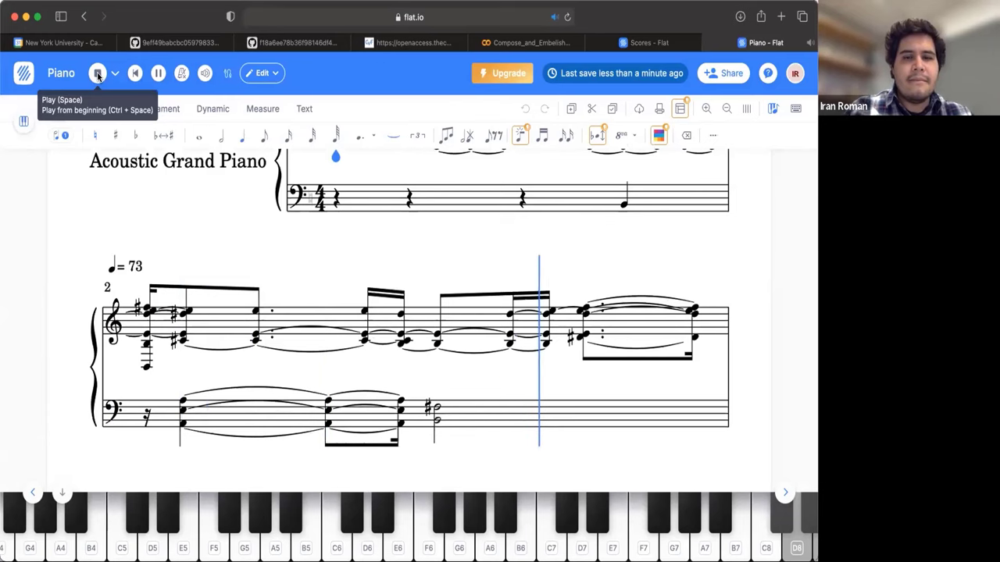
scroll(down, 3)
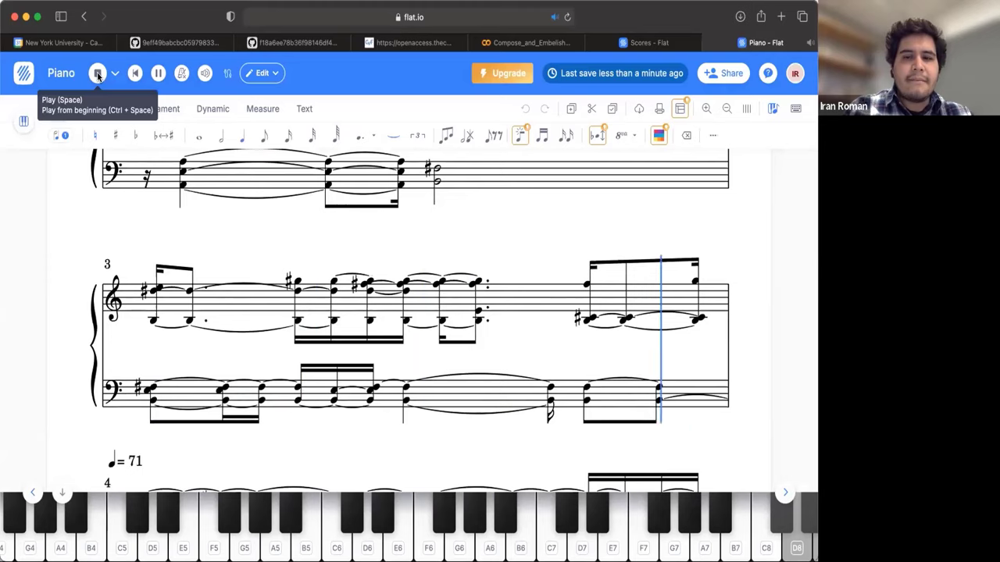
scroll(down, 3)
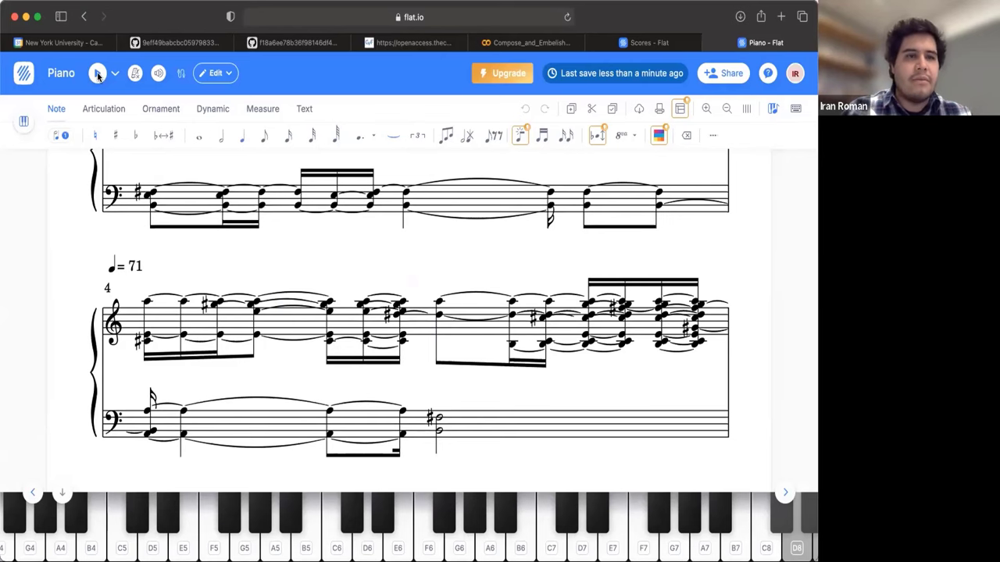
mouse_move(305, 109)
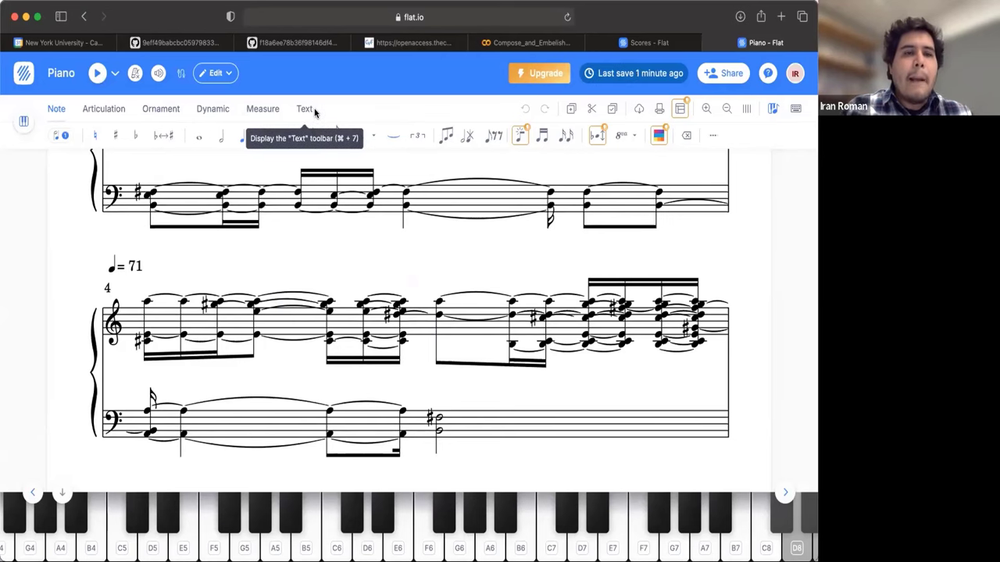
mouse_move(148, 203)
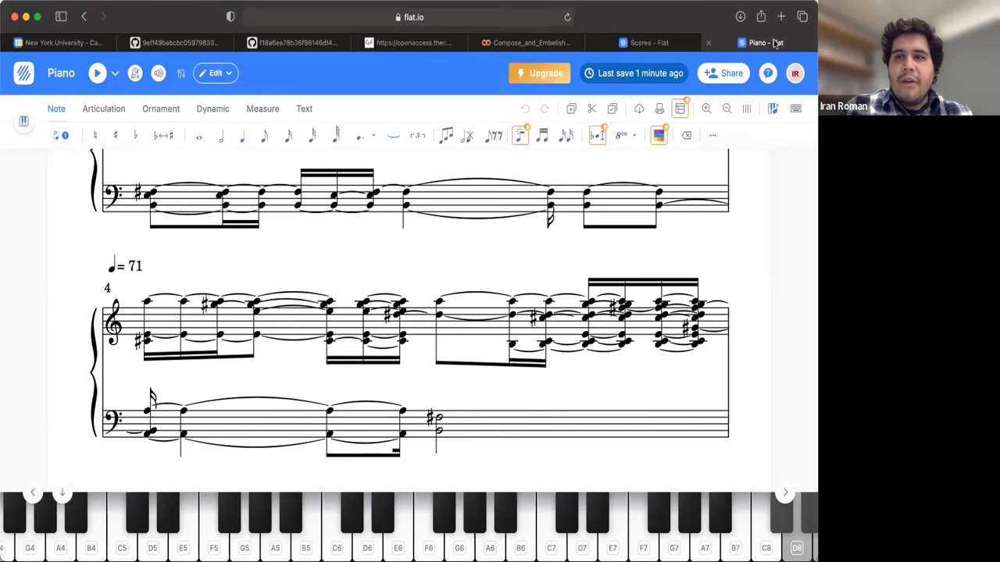
Step: Return to the Colab tab, collapse Compose_and_Embellish and hide the Files sidebar
click(524, 42)
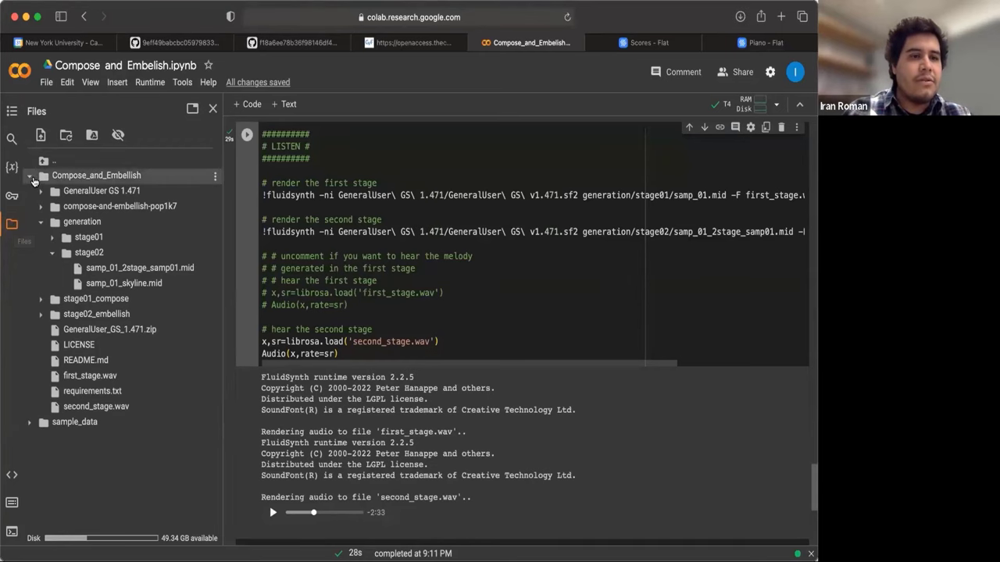
click(29, 175)
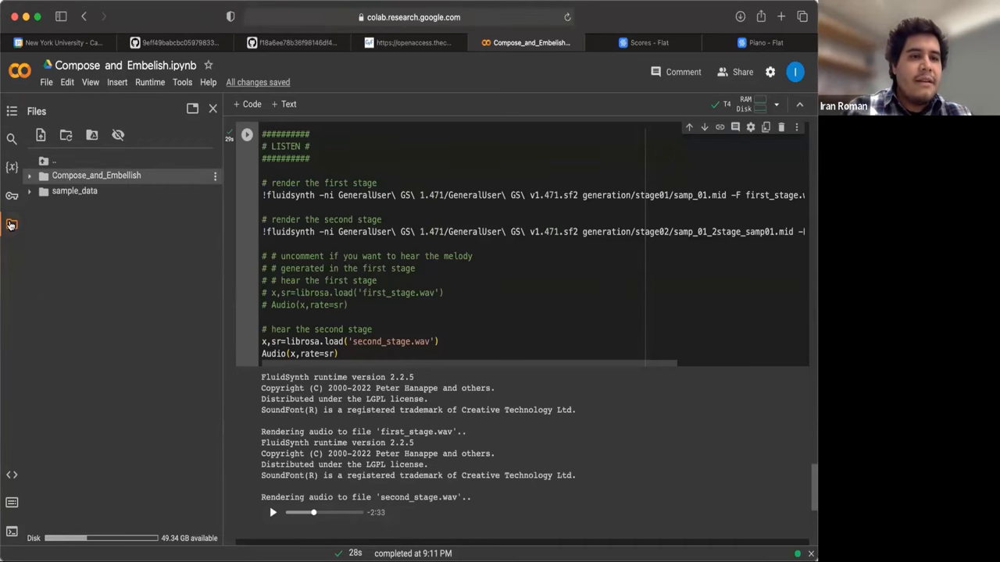
click(212, 108)
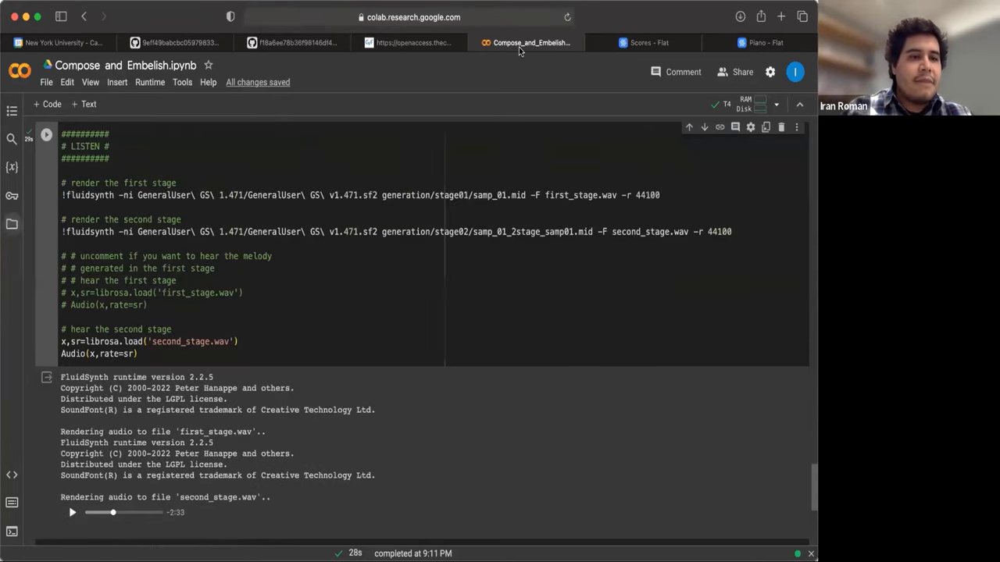